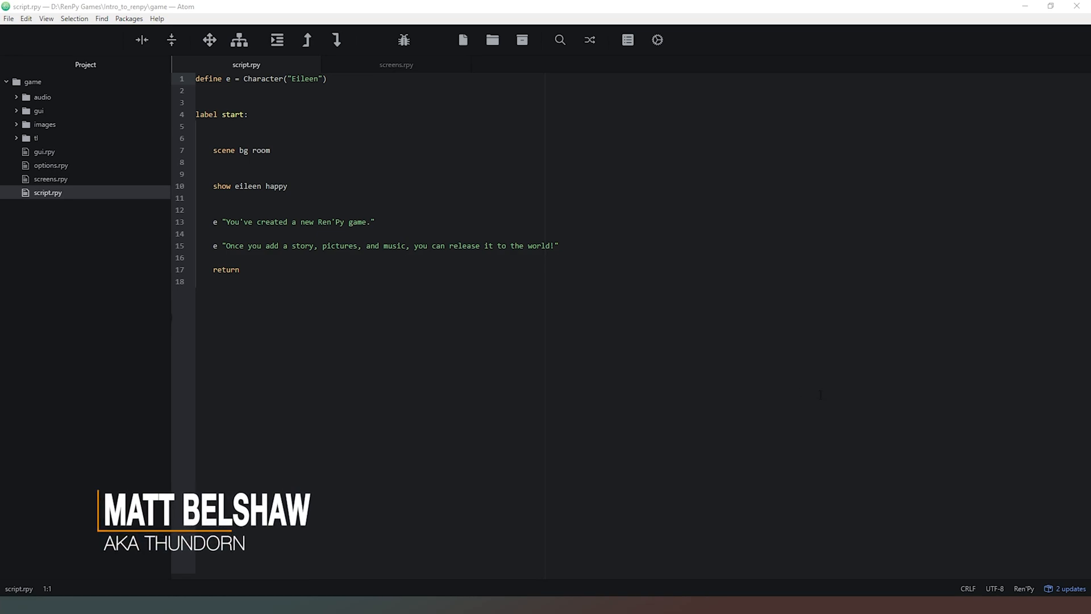
Step: Place the cursor on line 1 to remove the default Eileen character definition
left_click(199, 282)
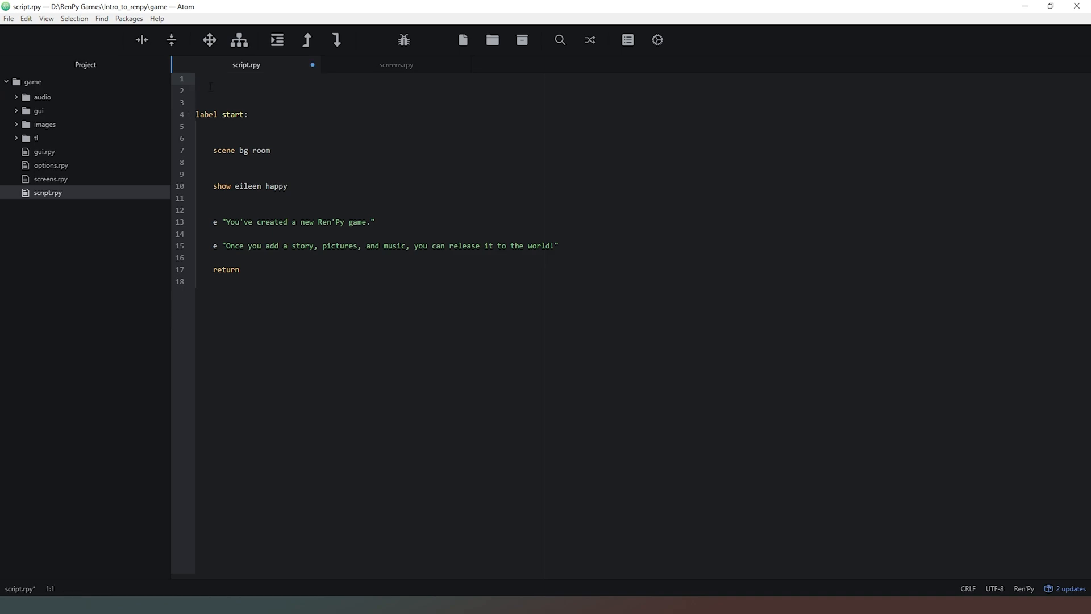
Step: Write define barry = Character("Barry") as the first line of script.rpy
type("define C")
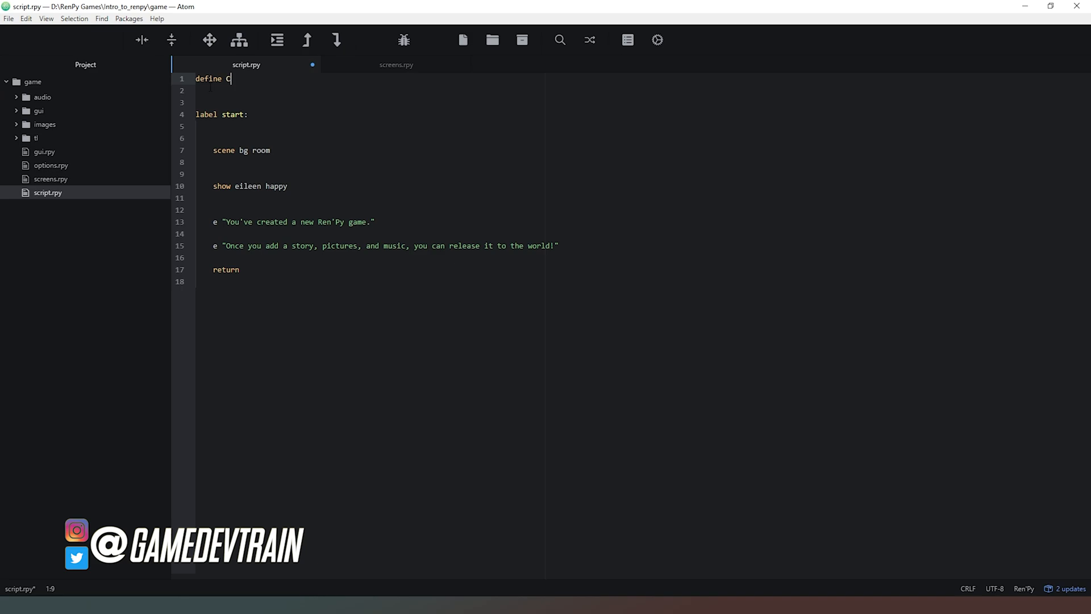
type("haracter")
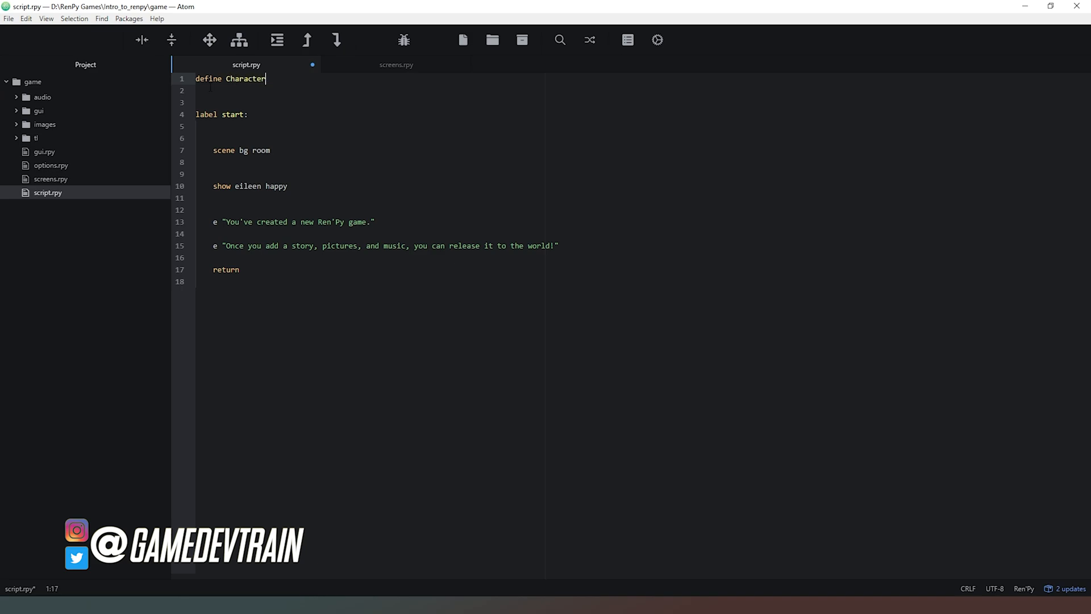
type("(")
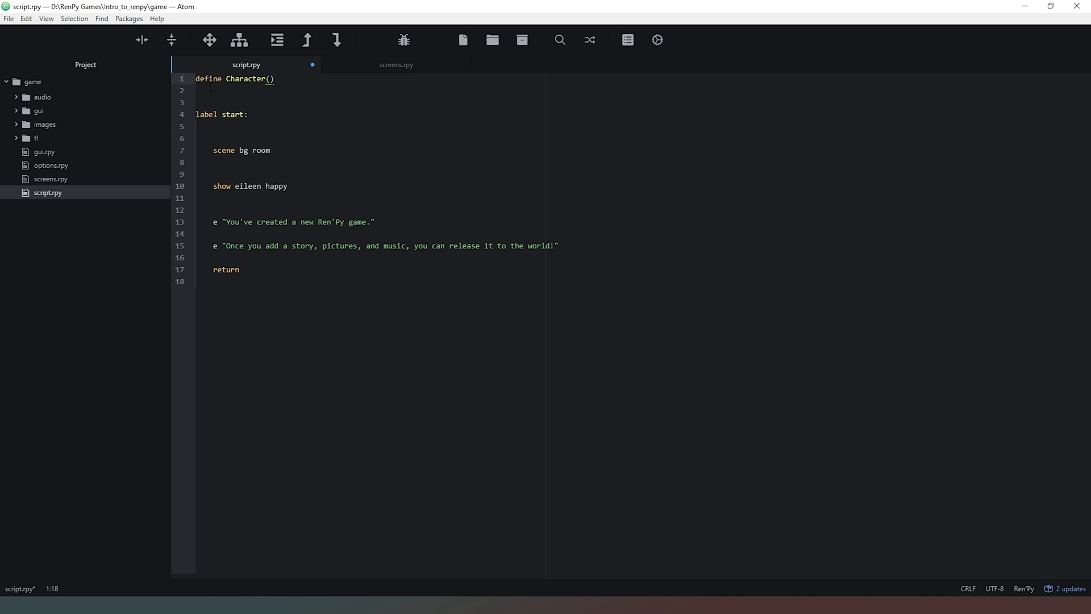
type("\"")
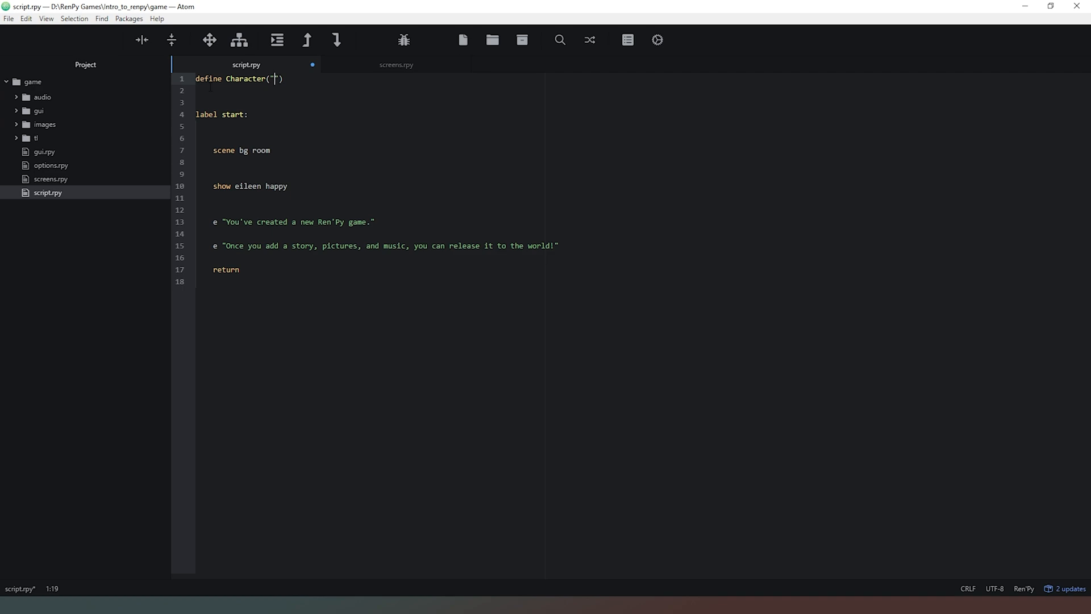
type("Barry")
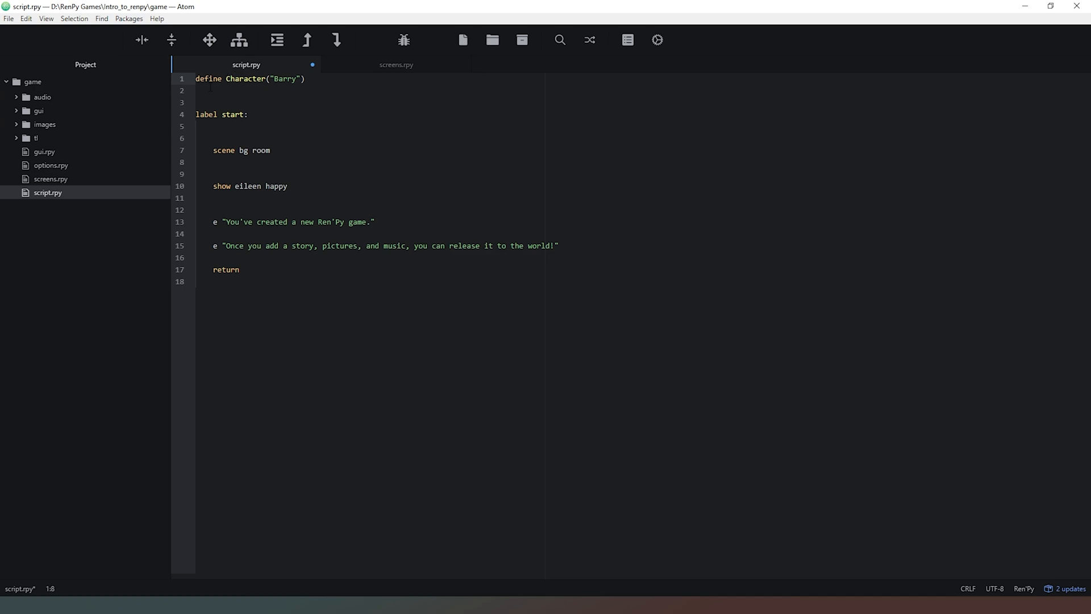
type("bar")
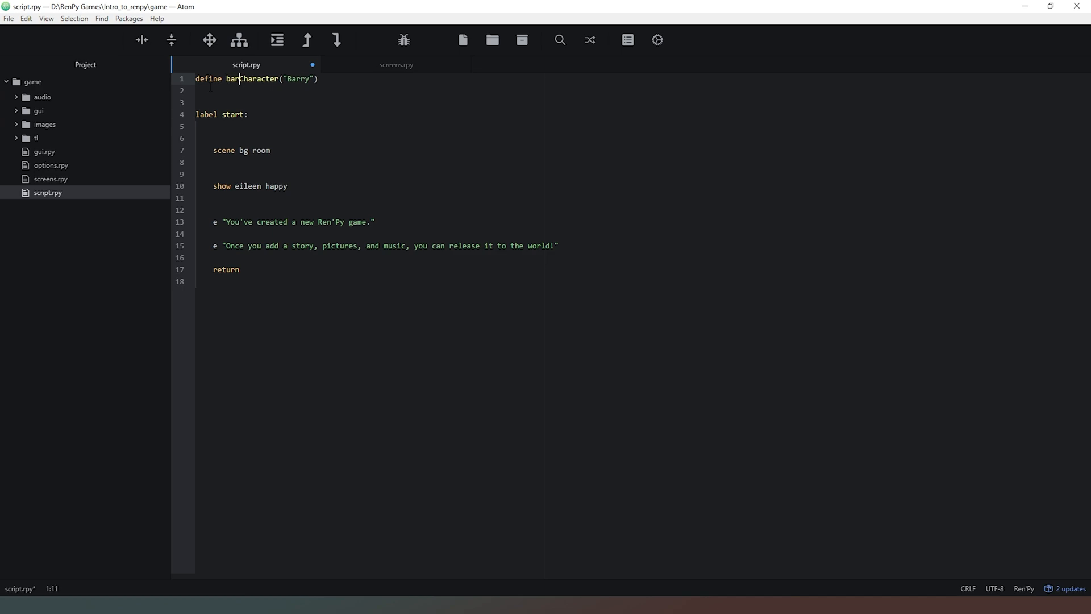
type("ry =")
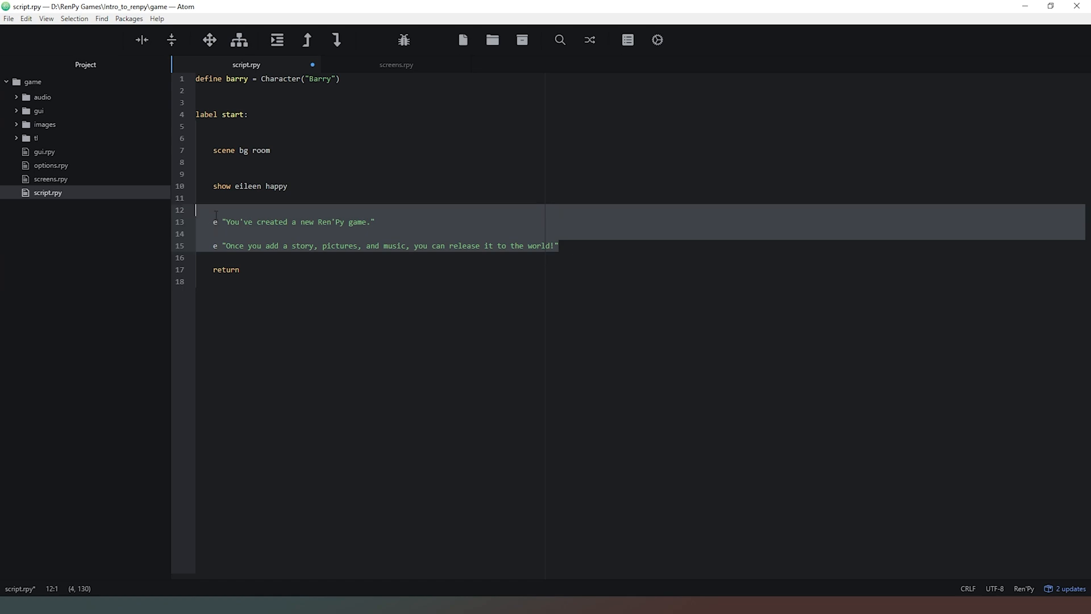
Step: Delete Eileen's dialogue and add barry "Hi I'm Barry, How are you?" under show eileen happy
key("Delete")
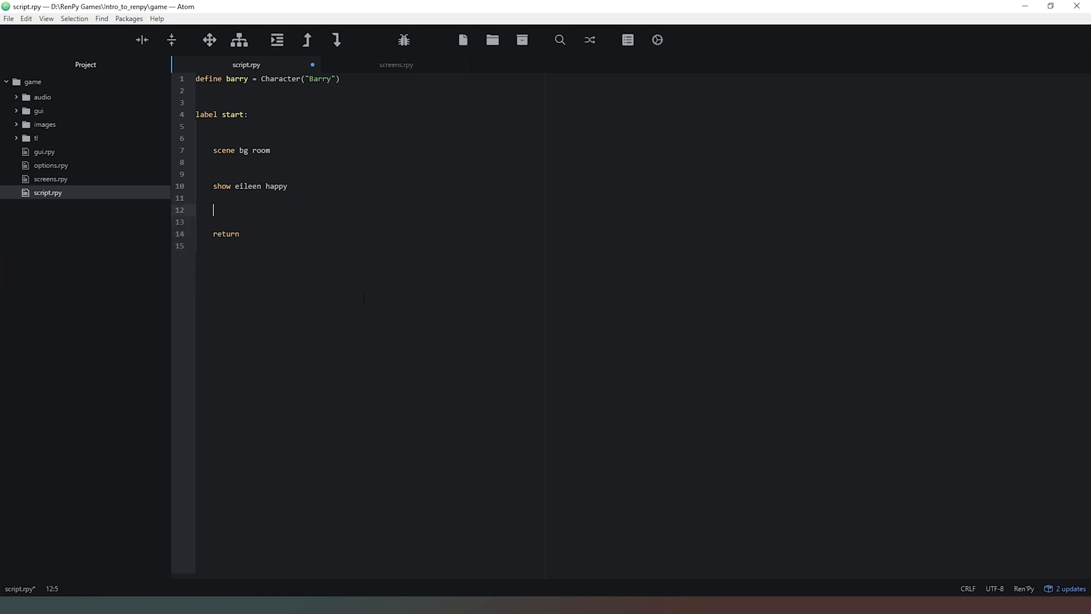
type("barry")
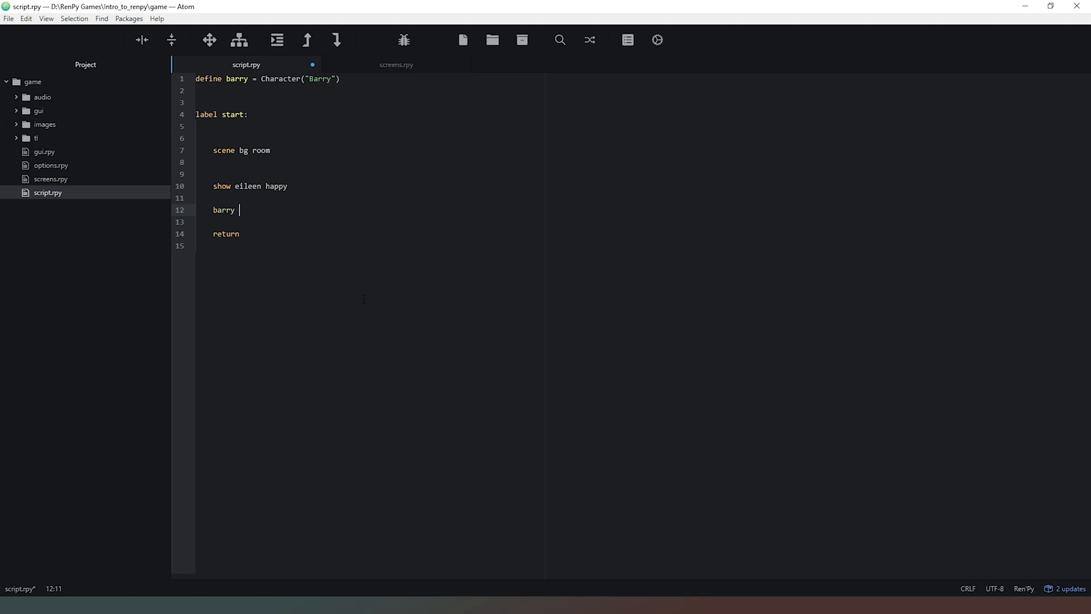
type("\"")
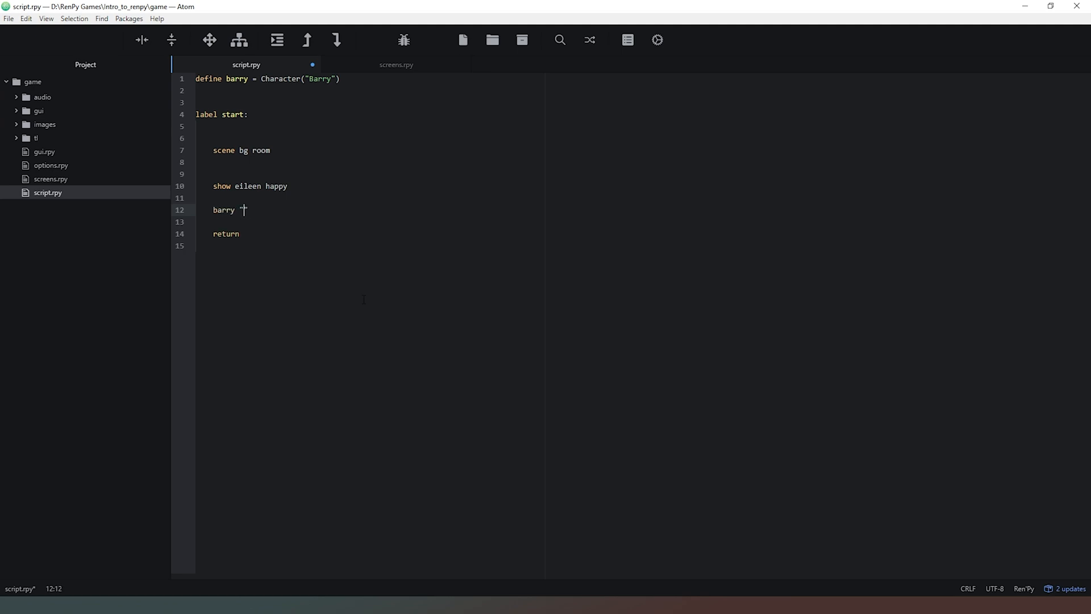
type("\"")
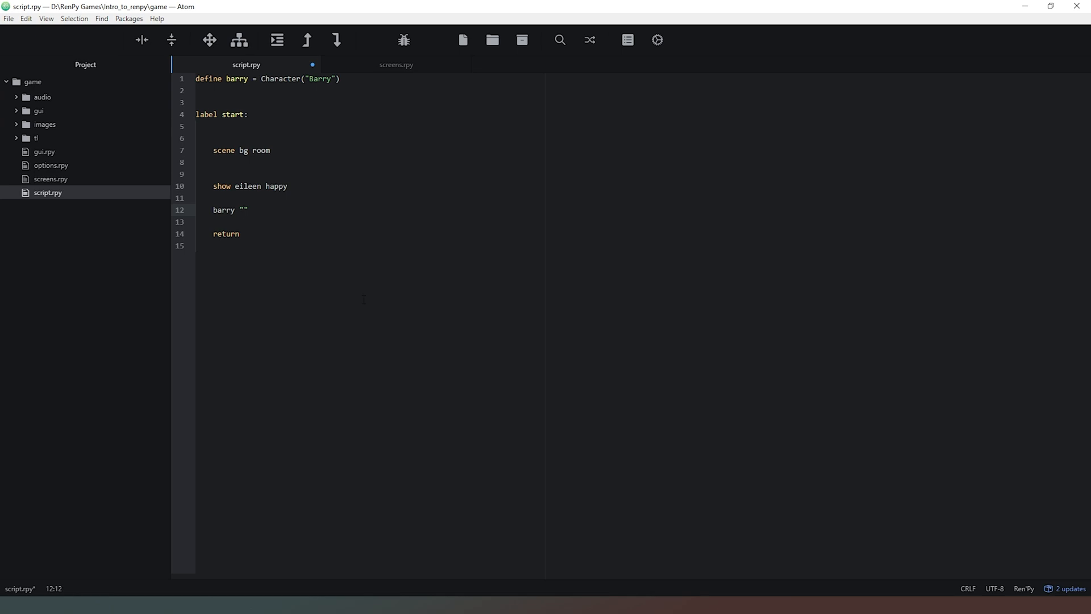
type("Hi I'm bar")
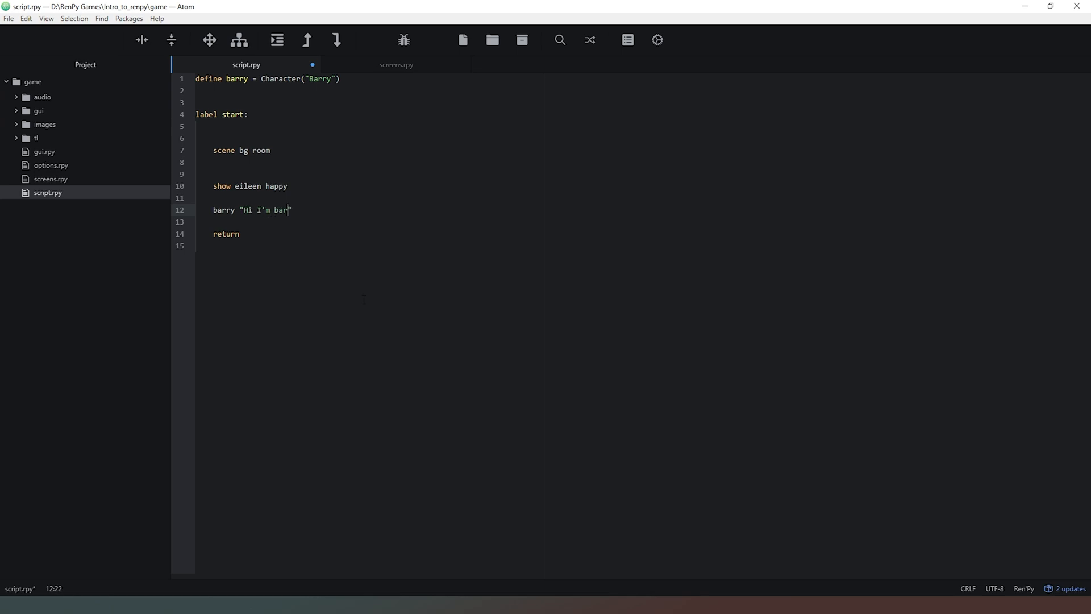
type("ry, How a")
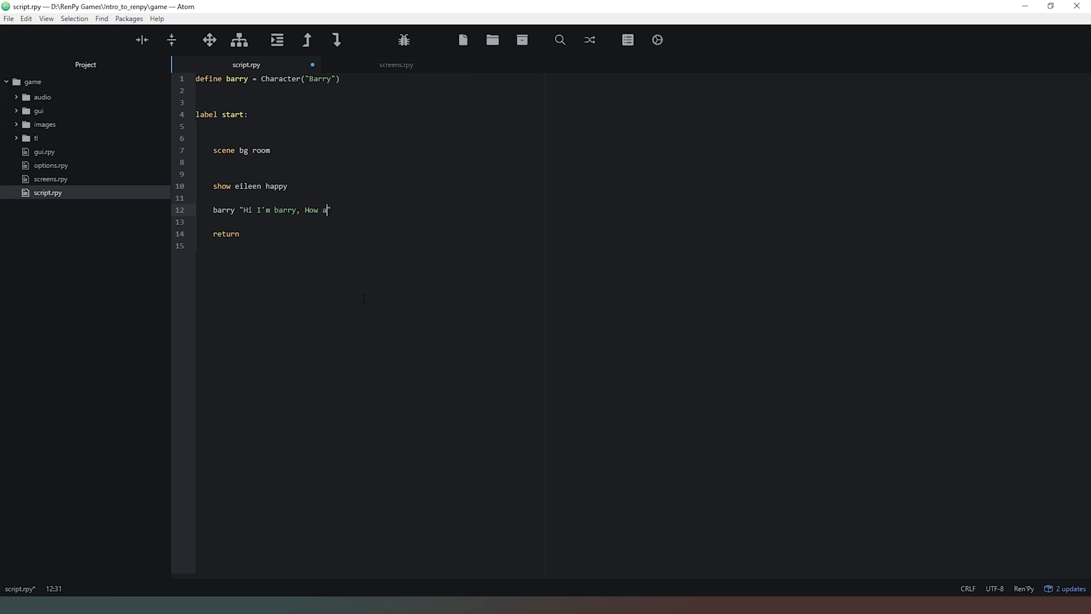
type("re you?\"")
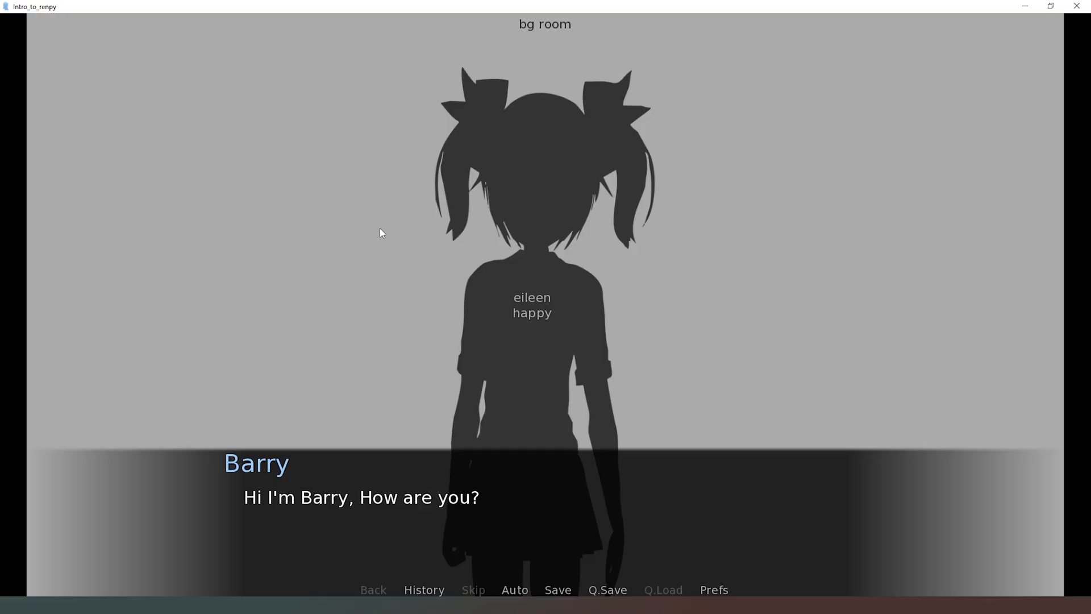
mouse_move(277, 477)
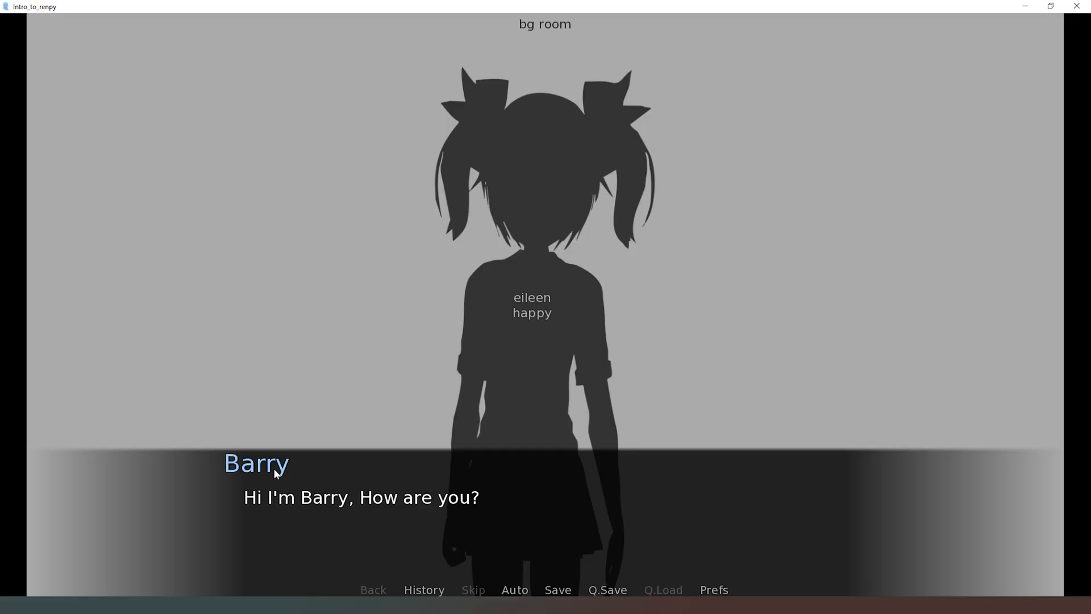
mouse_move(323, 512)
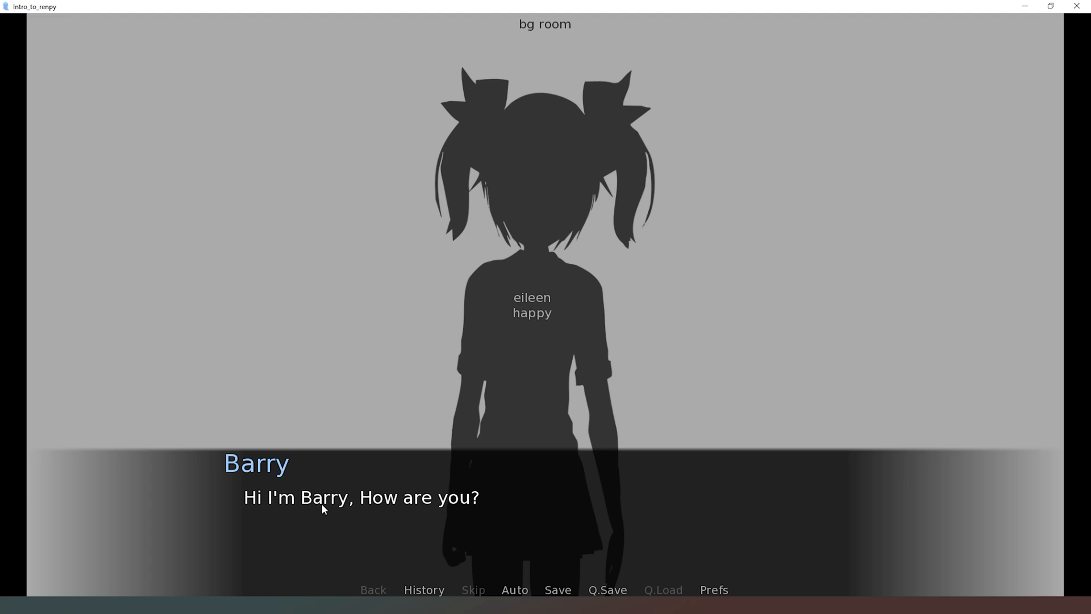
mouse_move(996, 73)
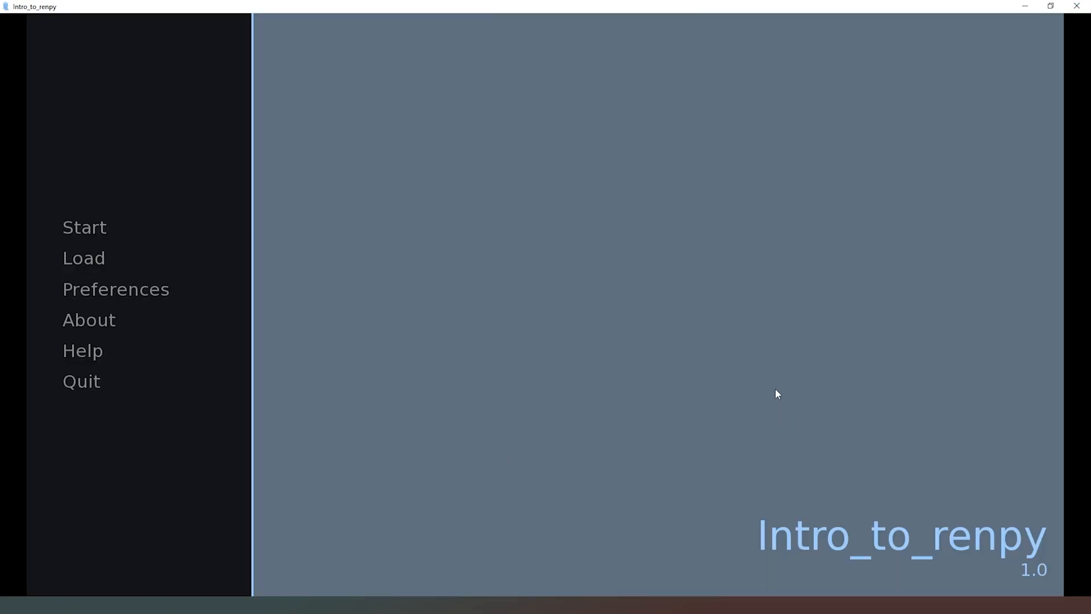
mouse_move(124, 405)
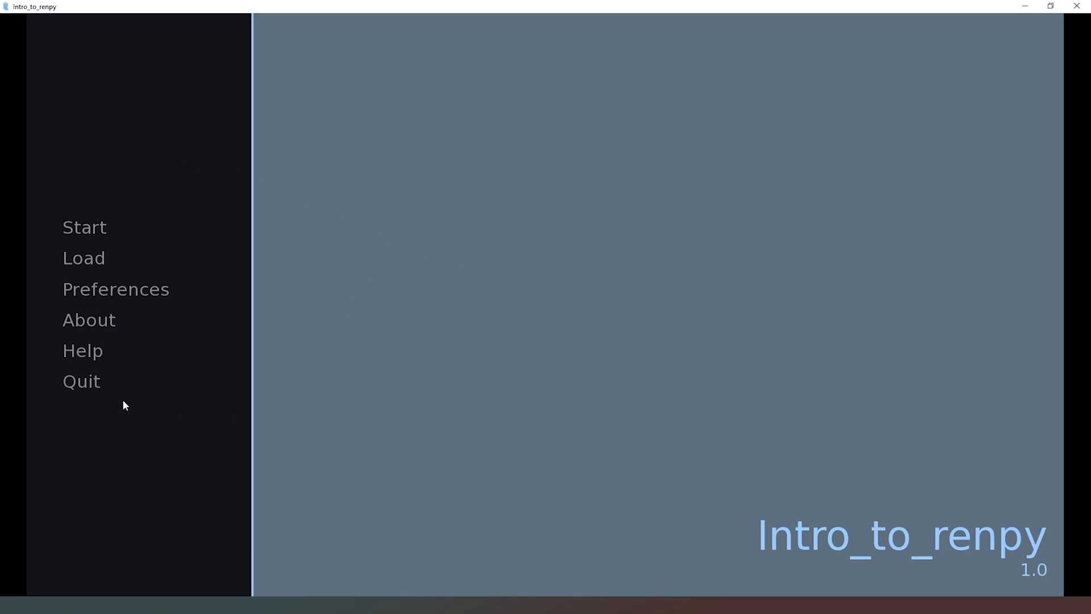
mouse_move(91, 384)
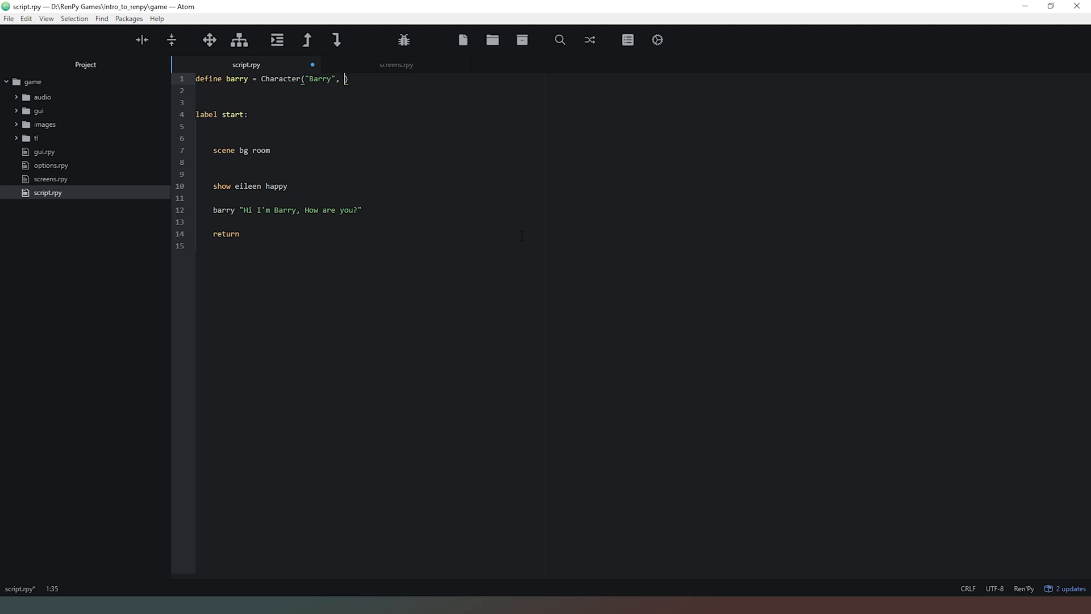
Step: Add color="#009900" to Barry's Character definition so his name shows green
type("color=\"")
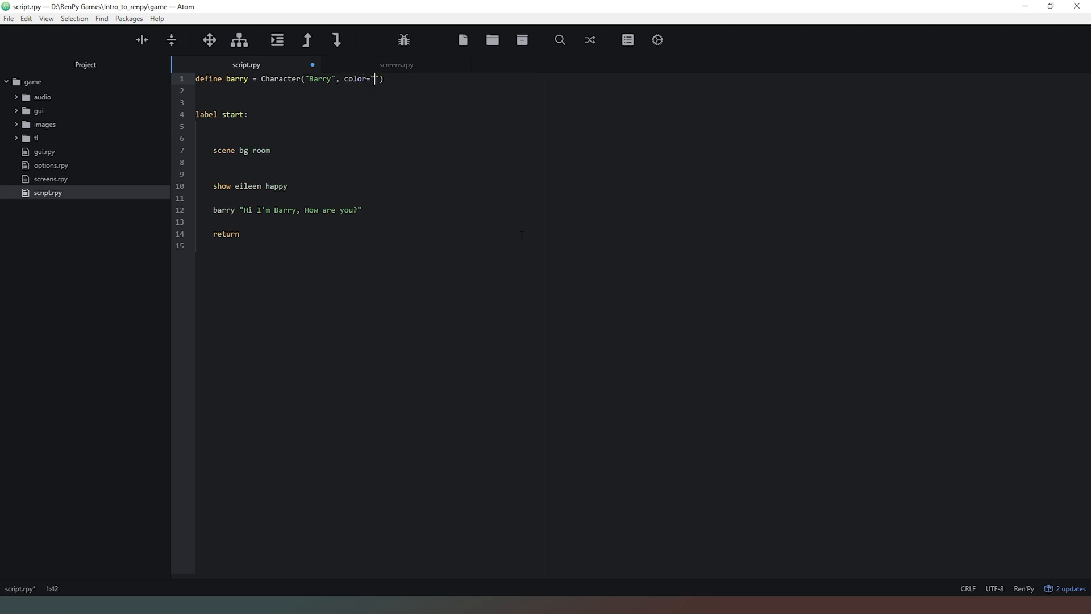
type("#")
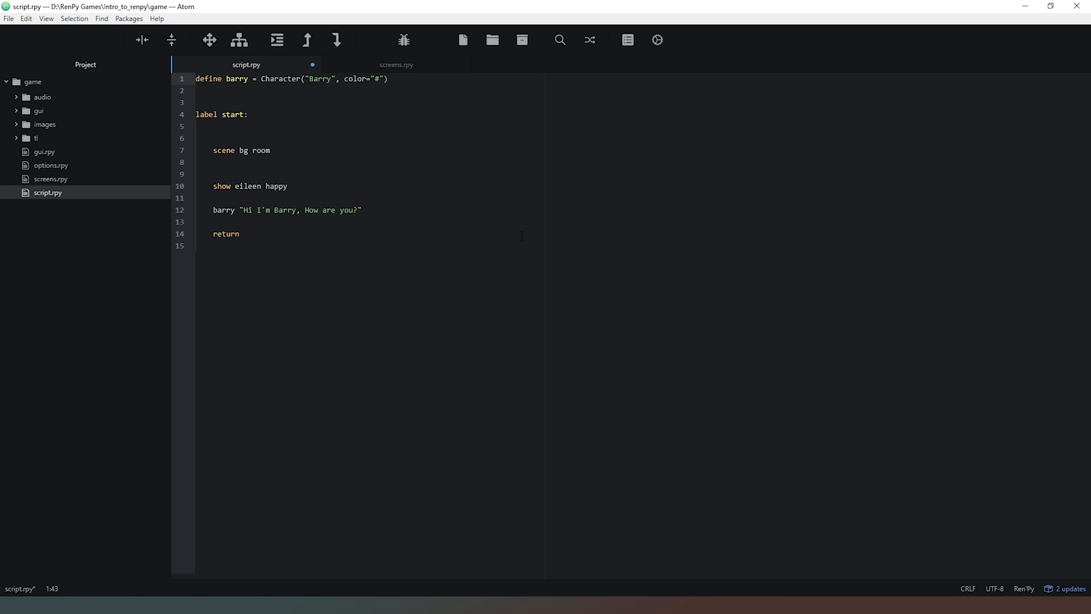
type("0099")
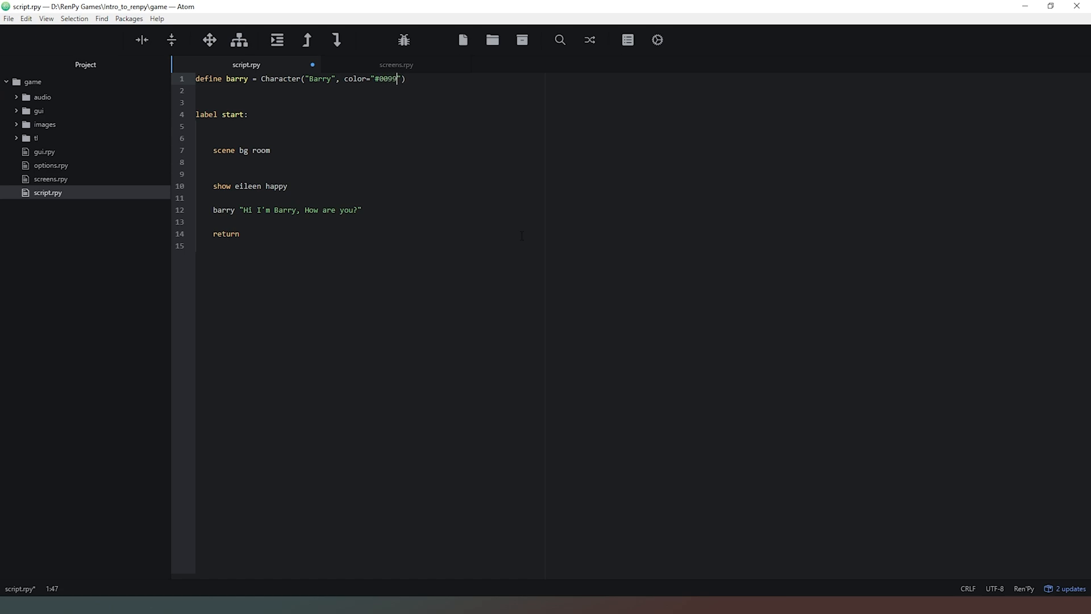
type("00")
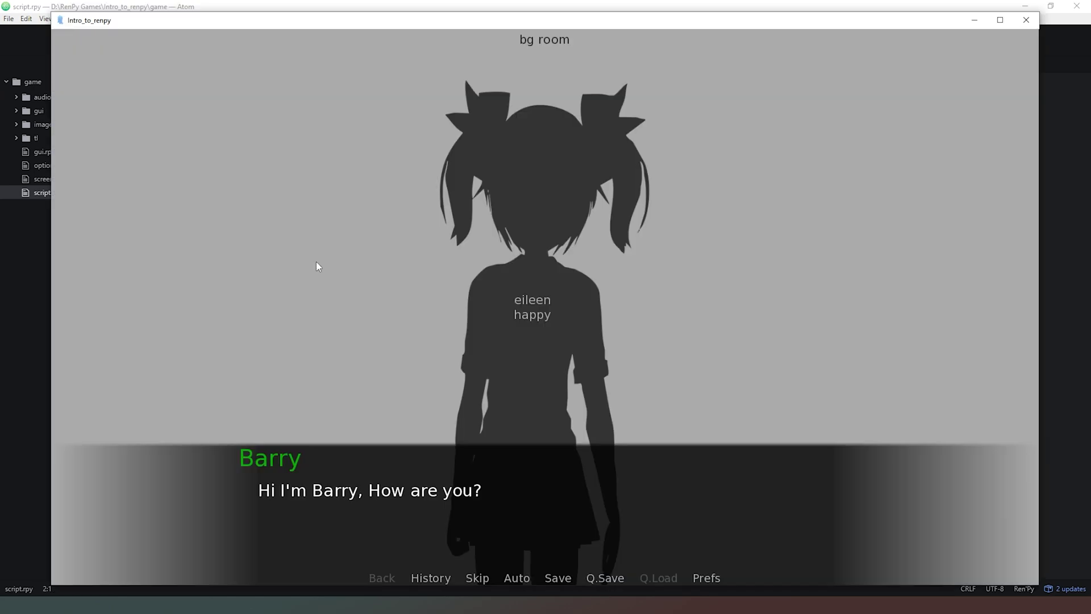
mouse_move(251, 475)
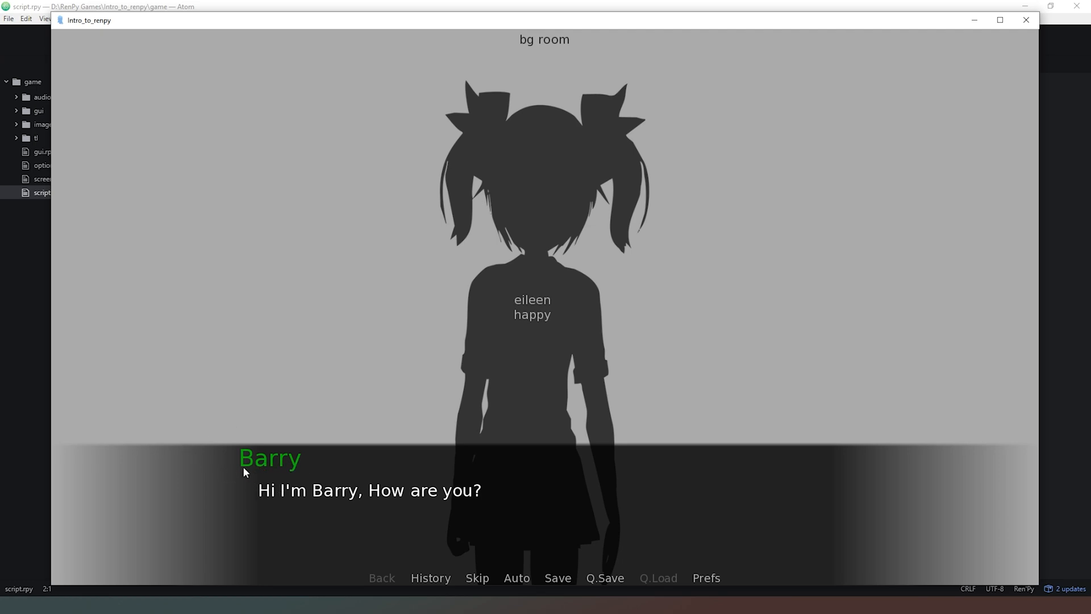
mouse_move(248, 475)
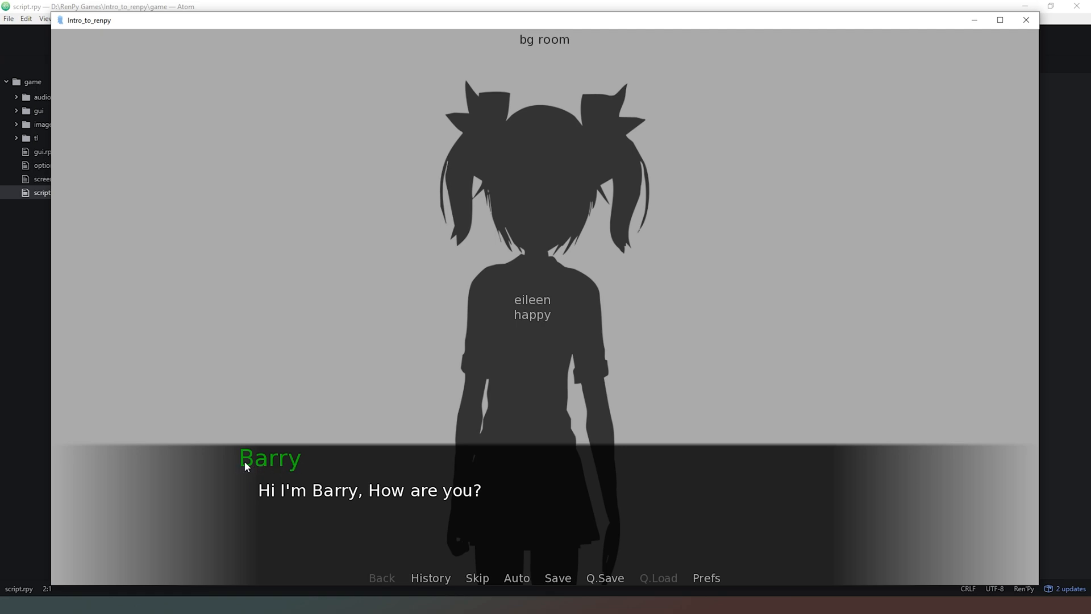
mouse_move(288, 466)
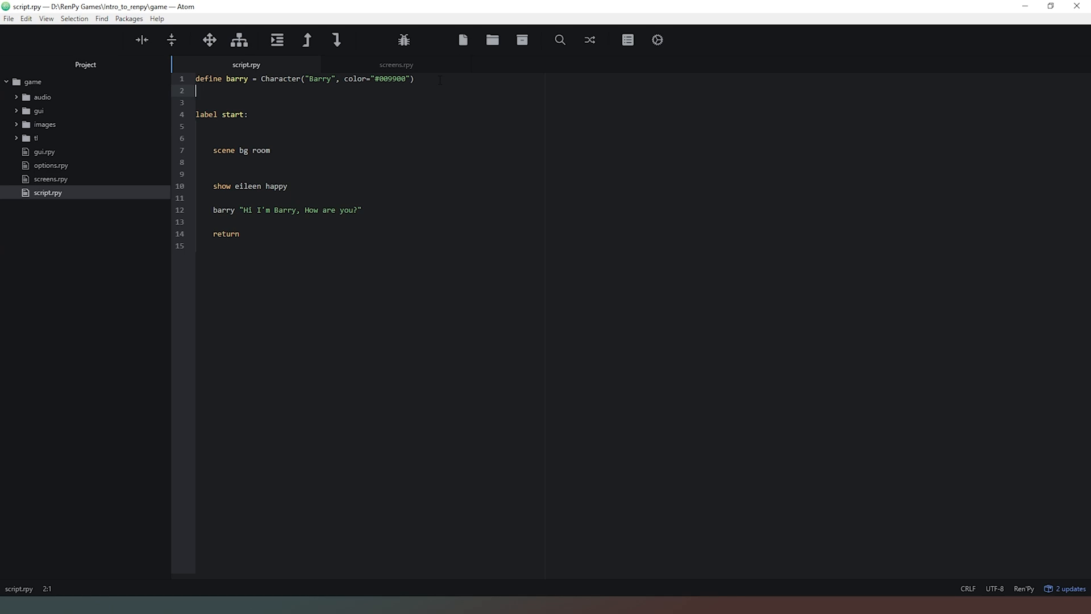
Step: Write define sally = Character("Sally", color="#900009") on line 2
type("define")
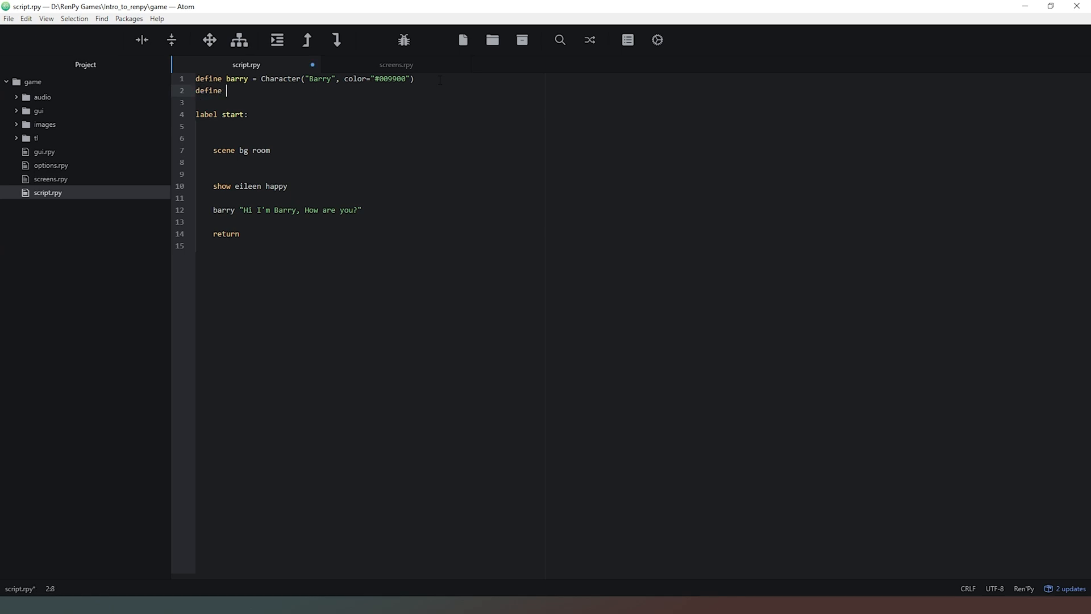
type("Sa")
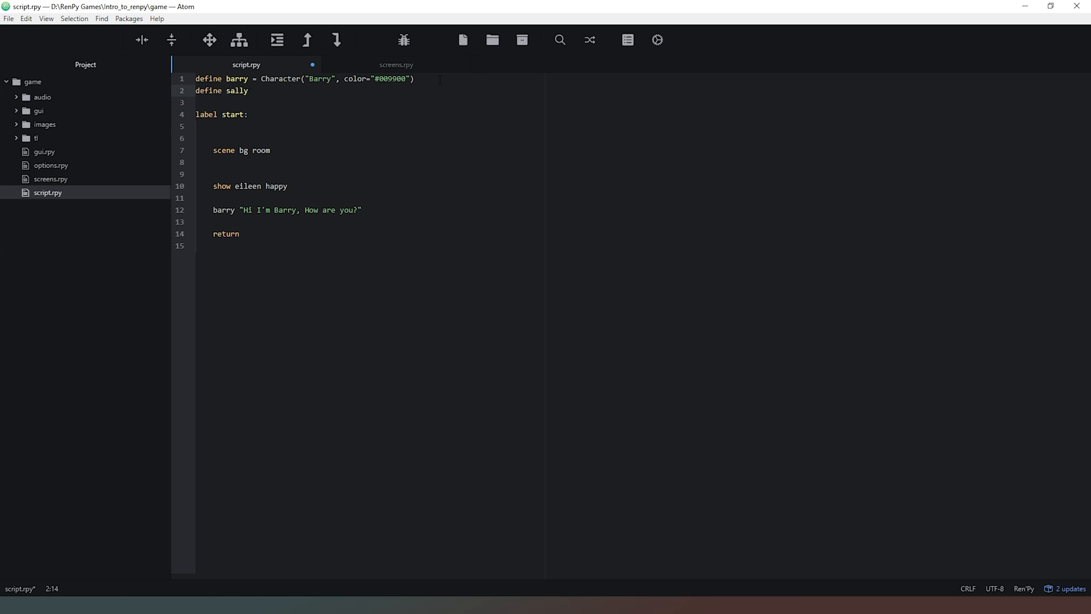
type("= Chara")
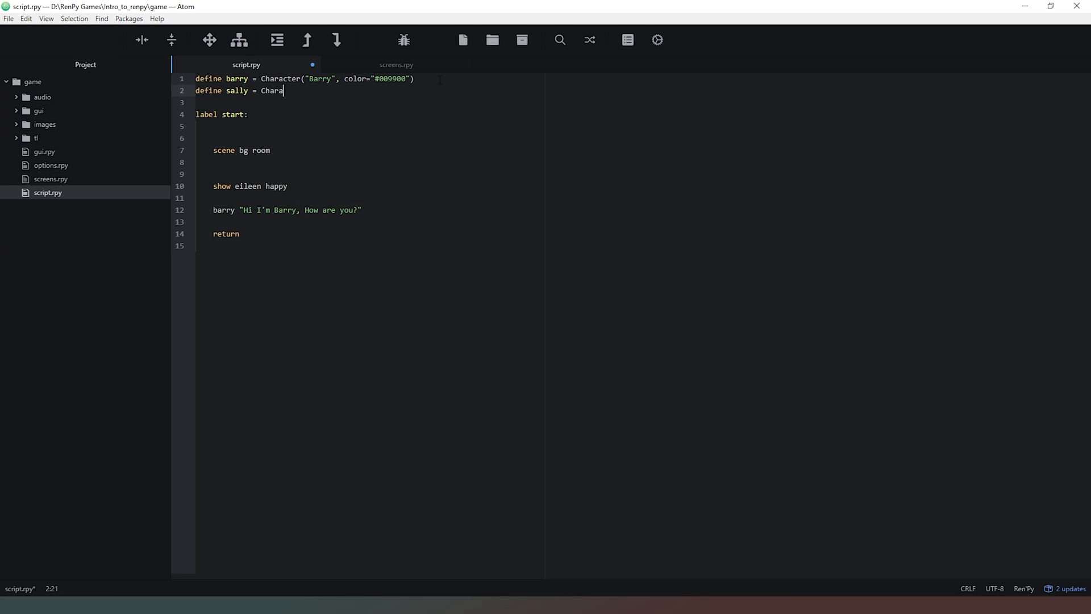
type("cter\"")
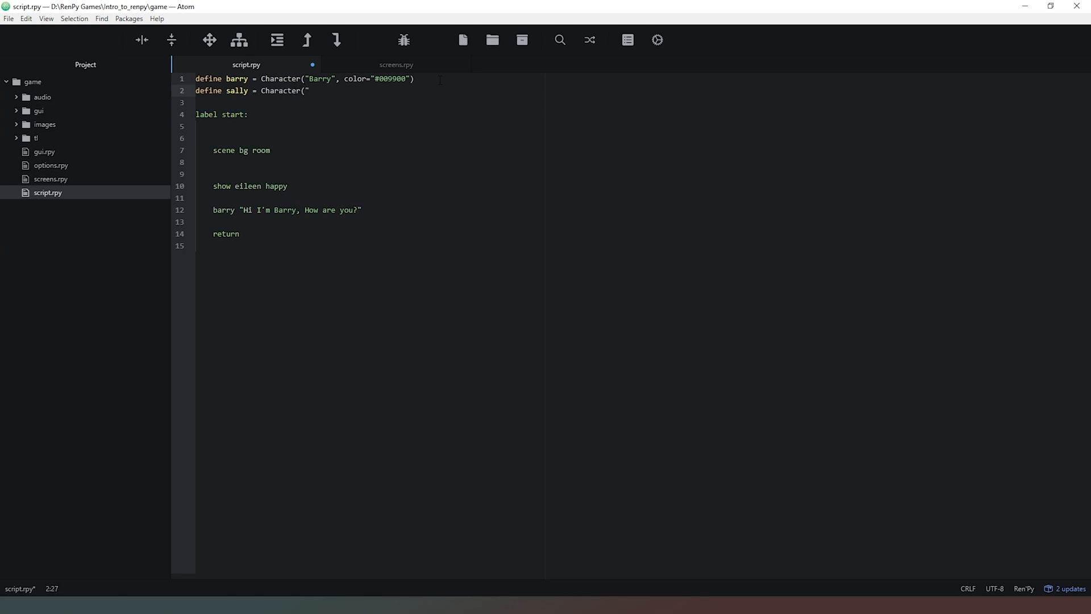
type("Sally\"")
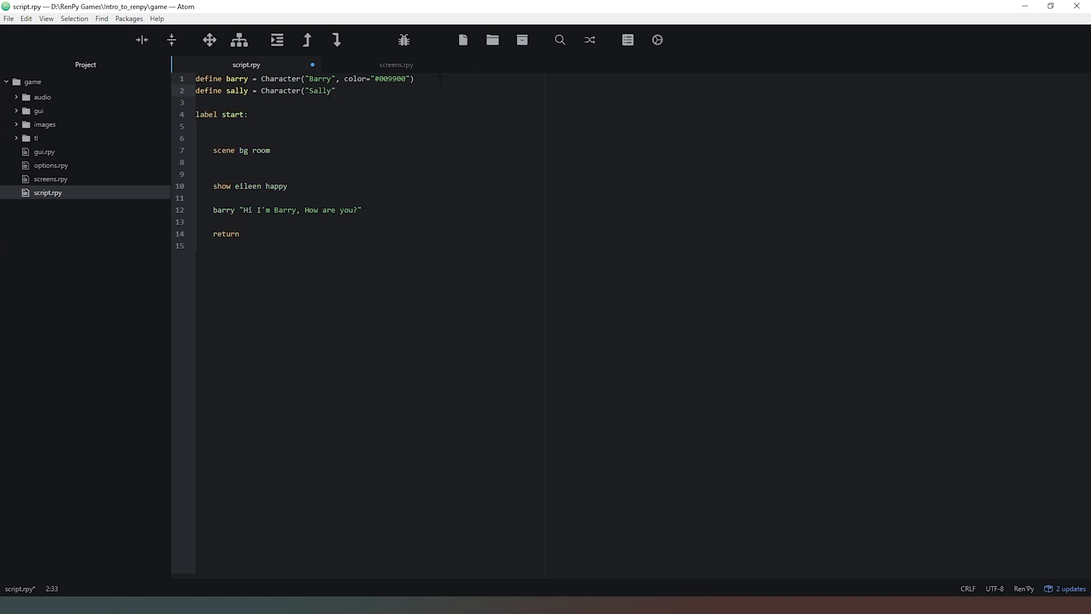
type(", color")
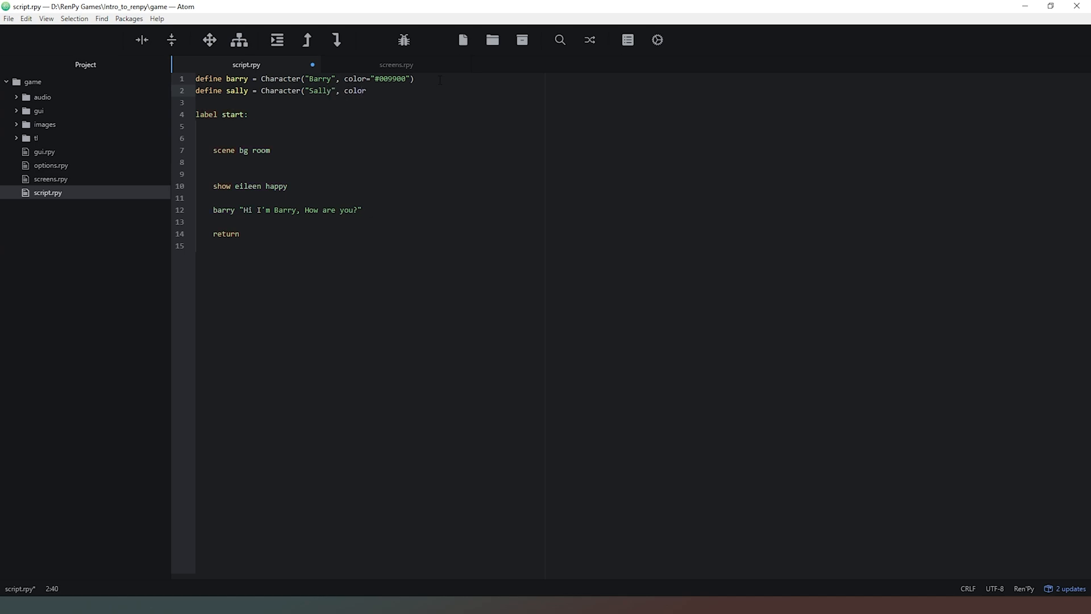
type("=\"")
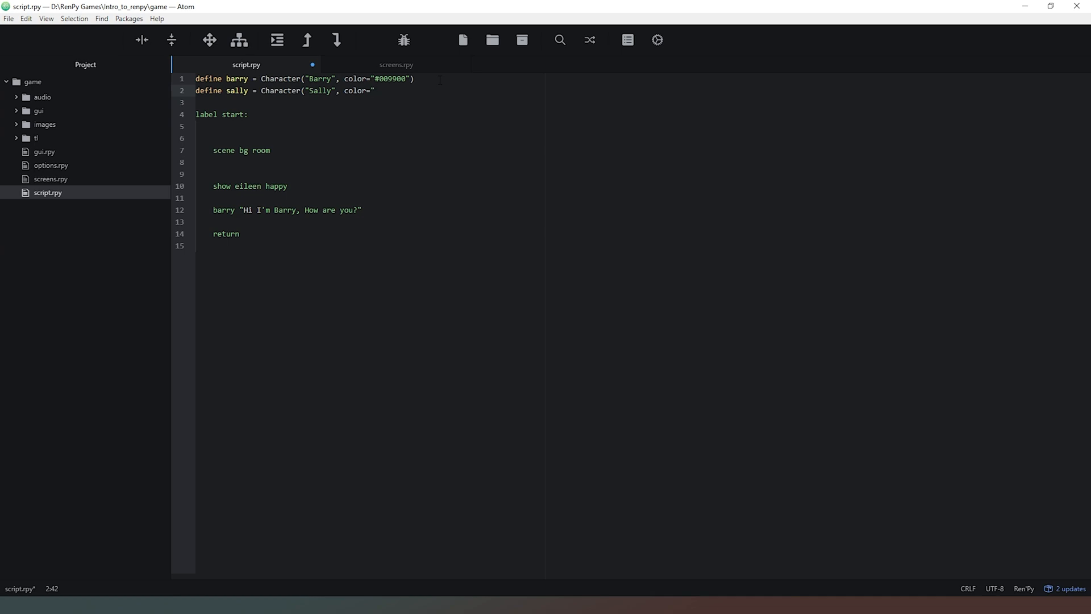
type("9")
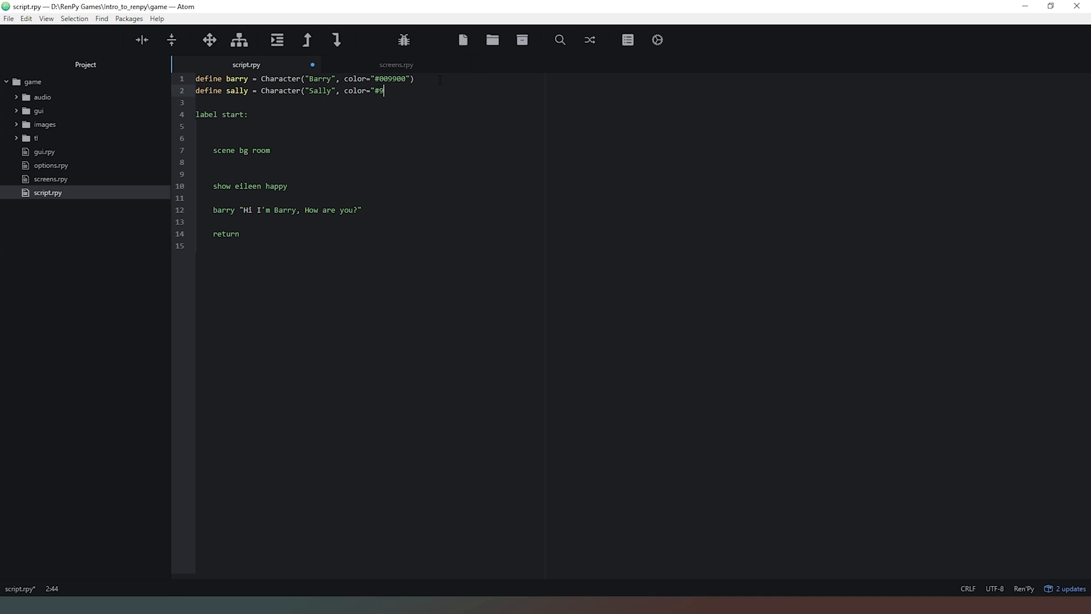
type("000")
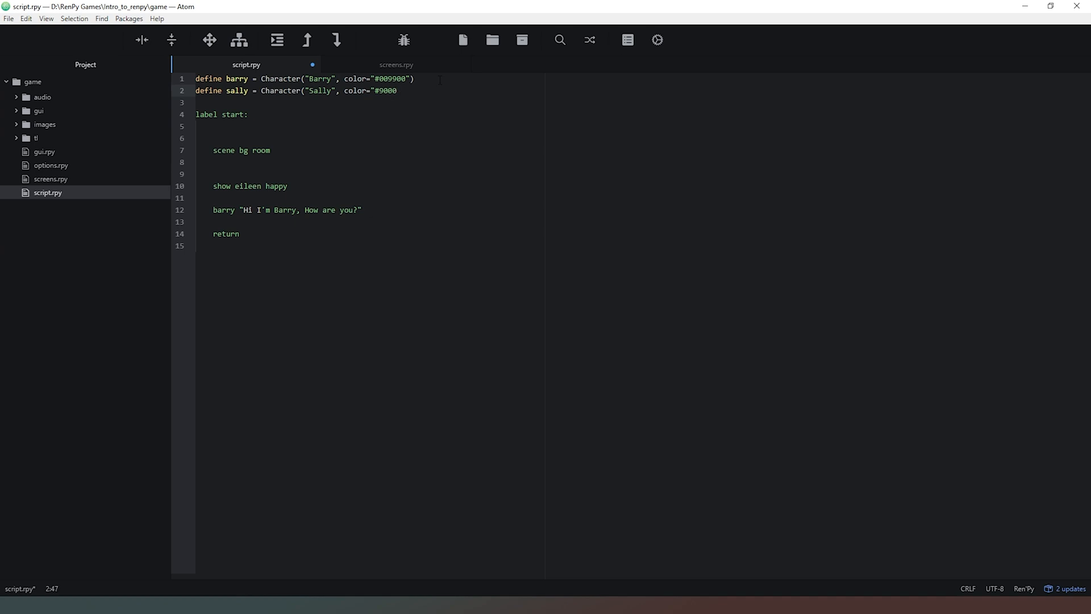
type("09\")")
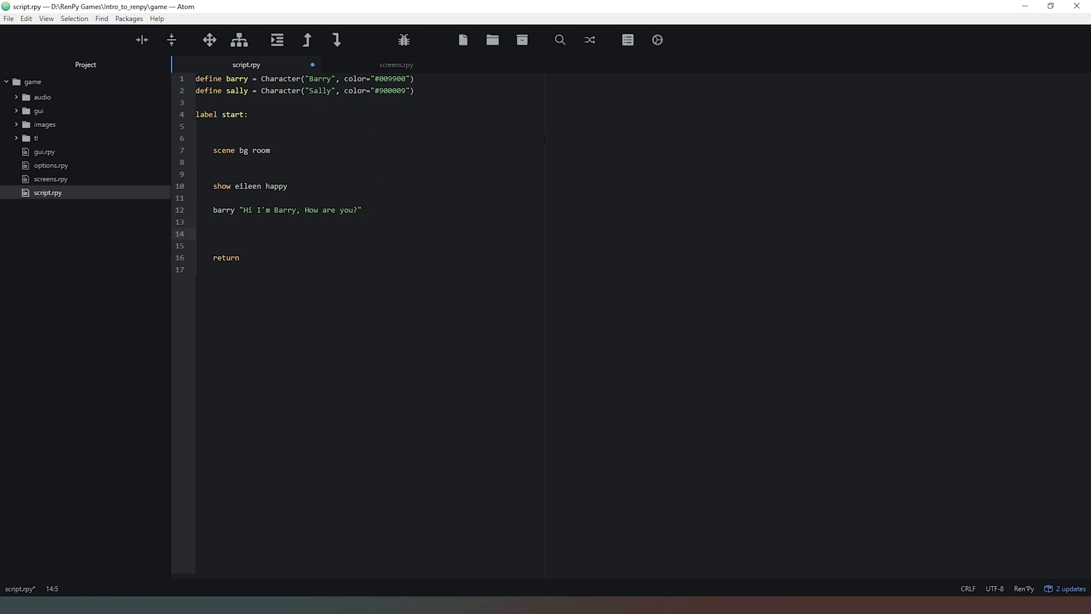
Step: Add sally "Hi I'm Sally, I'm doing Great, how are you?" after Barry's line
type("sall")
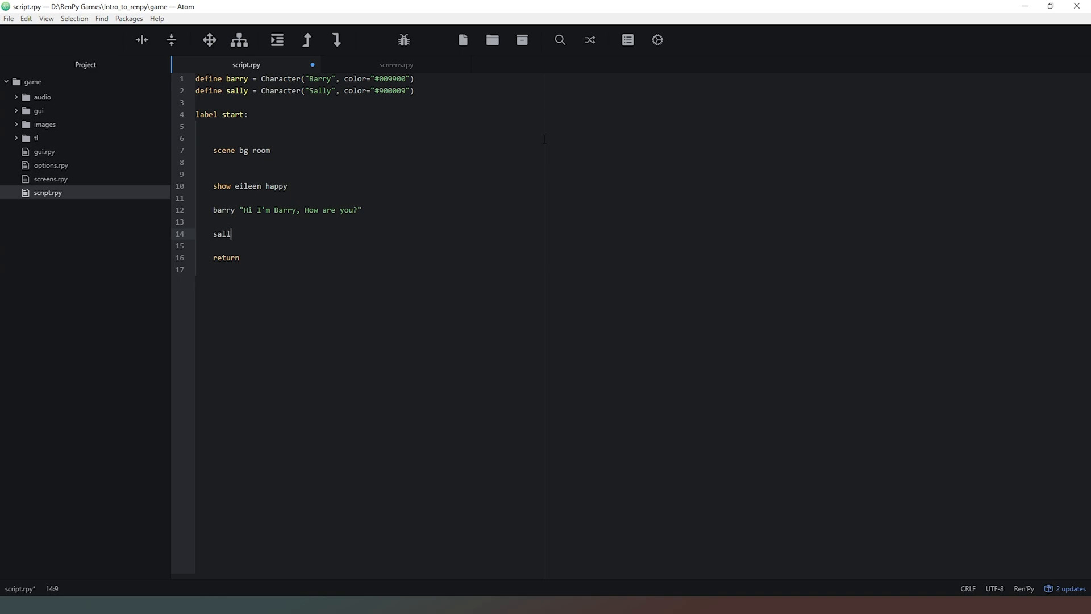
type("y \"H")
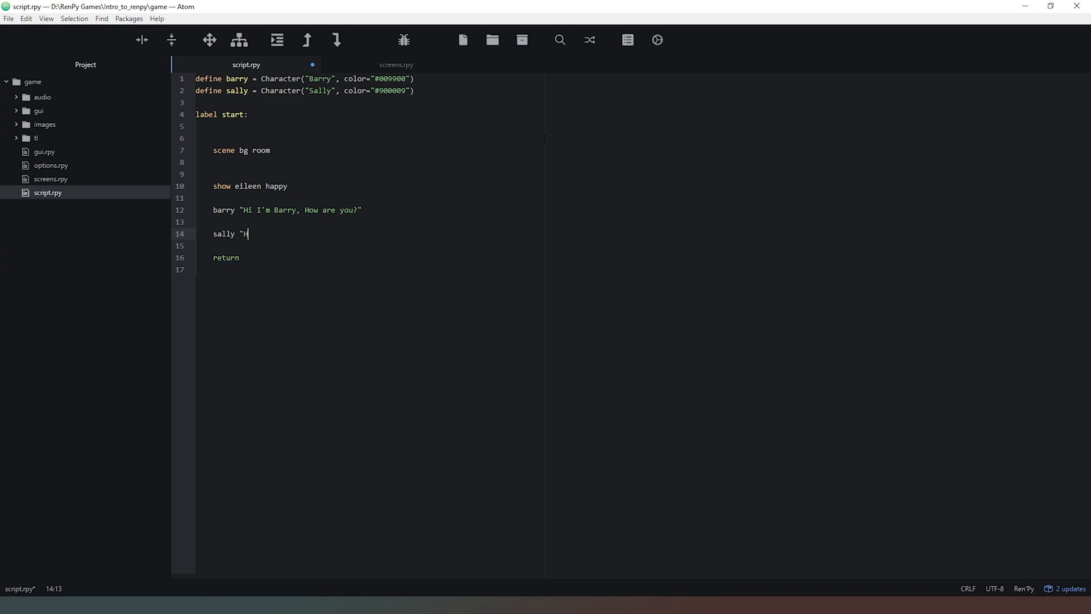
type("i")
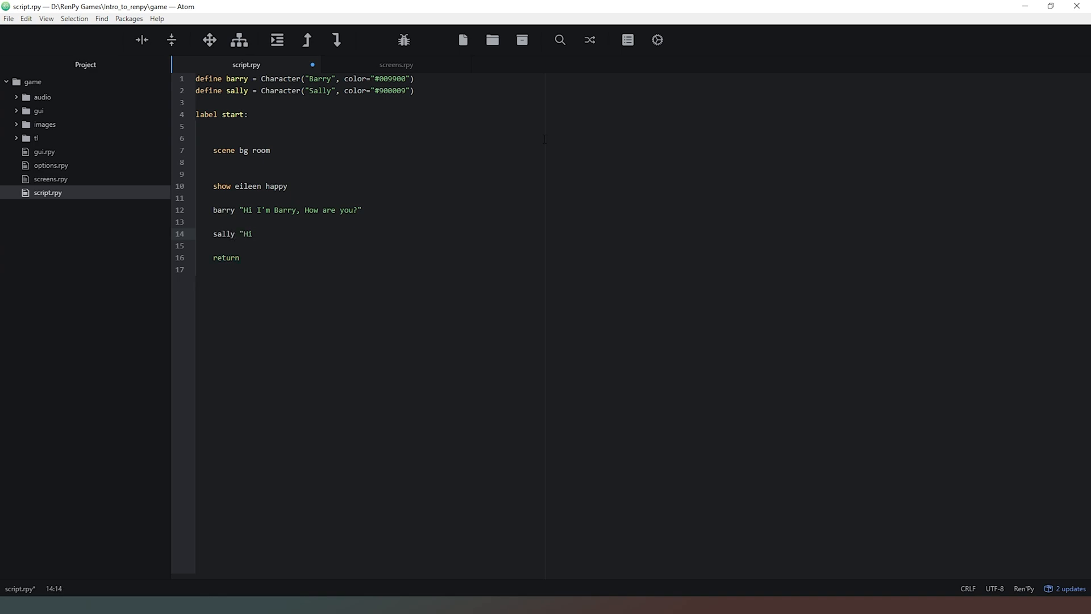
type("I'm")
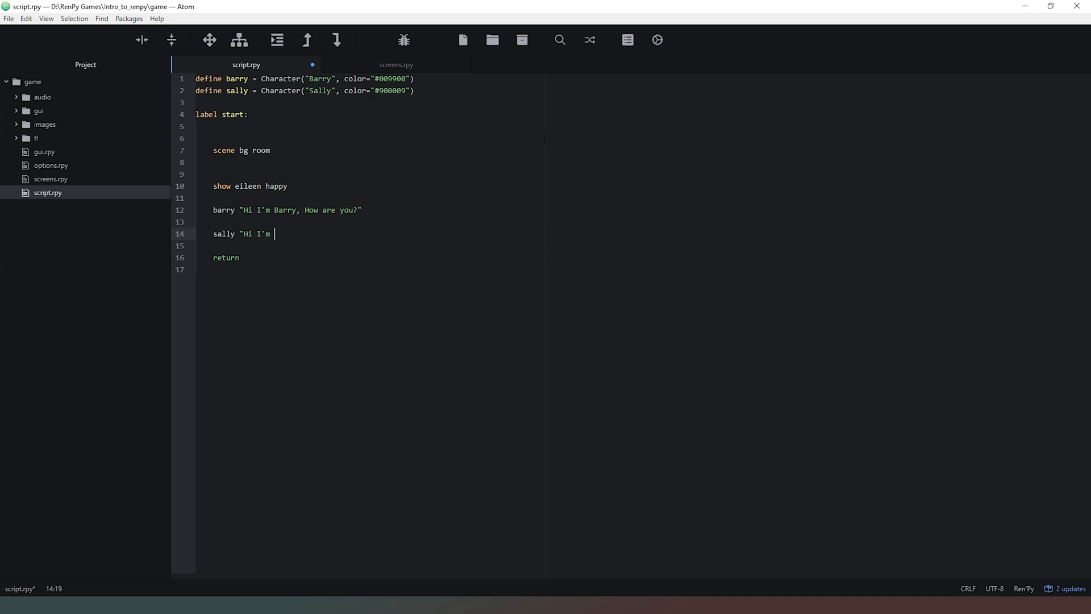
type("Sally,")
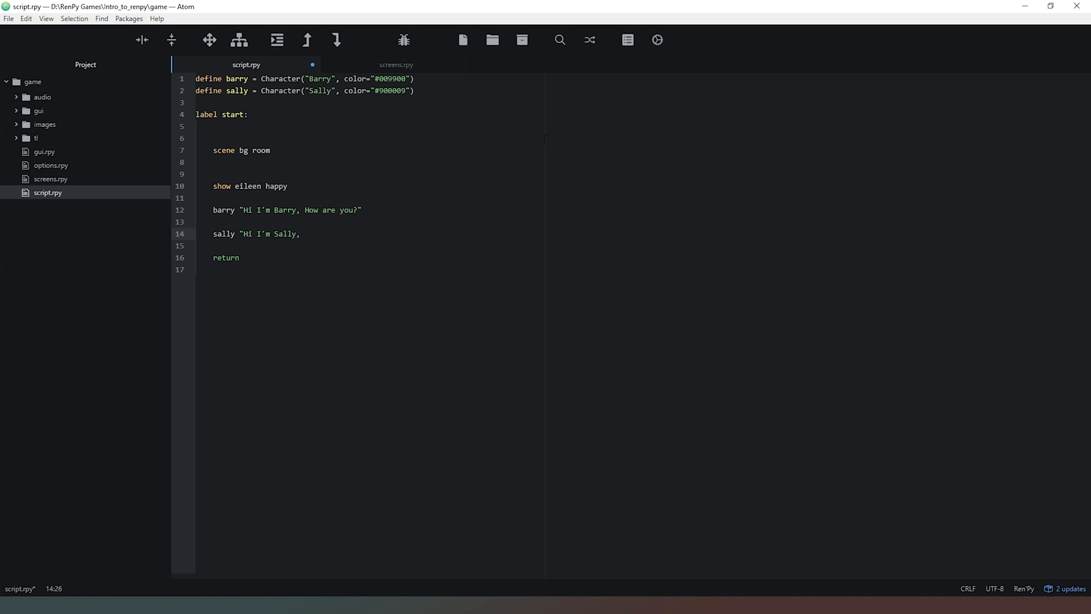
type("I'm doing")
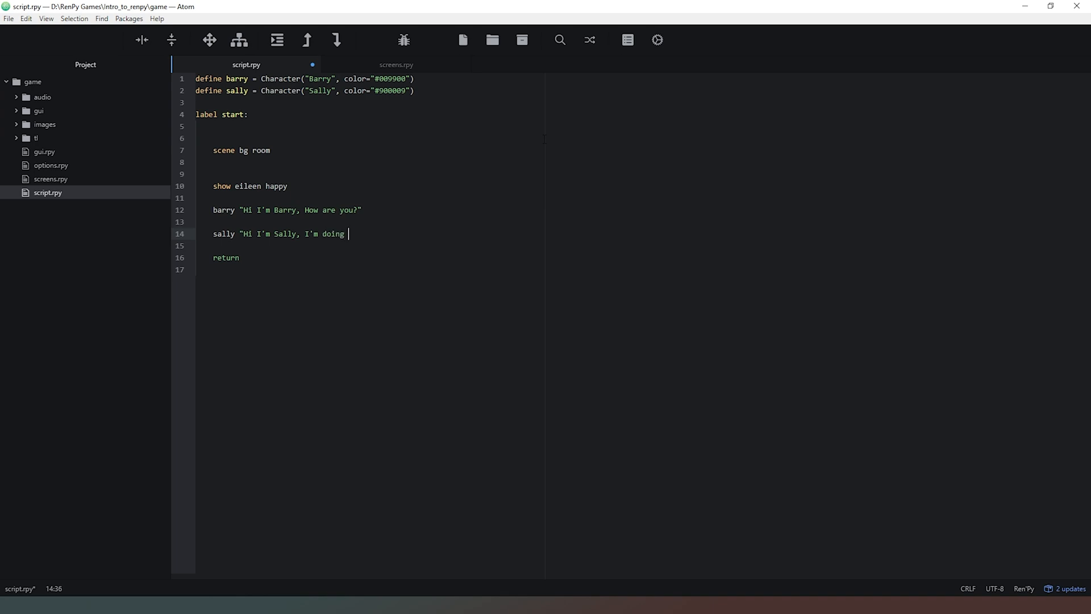
type("Great, how")
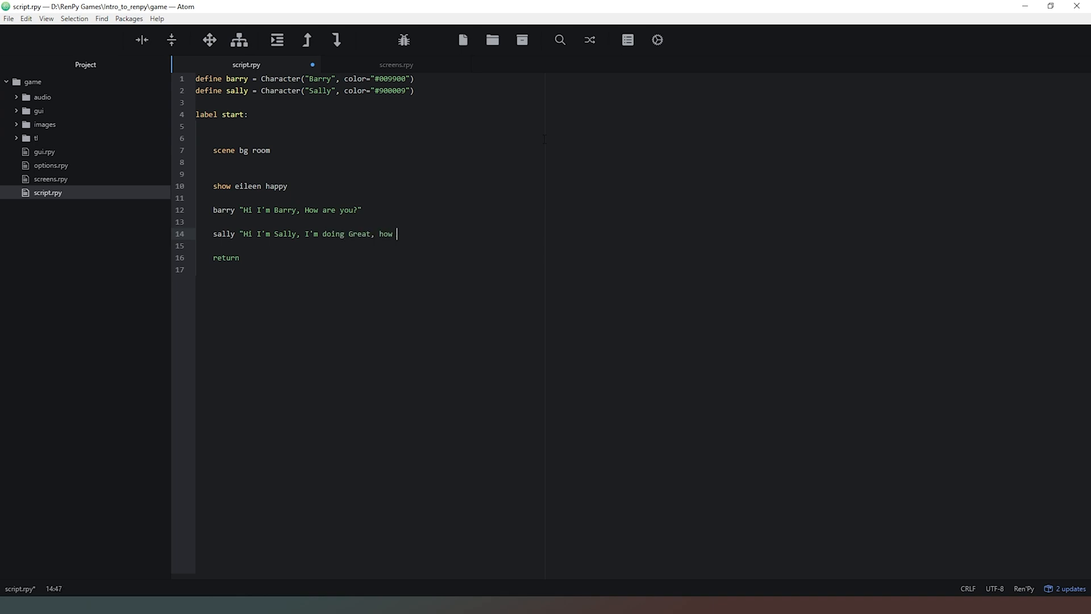
type("are y")
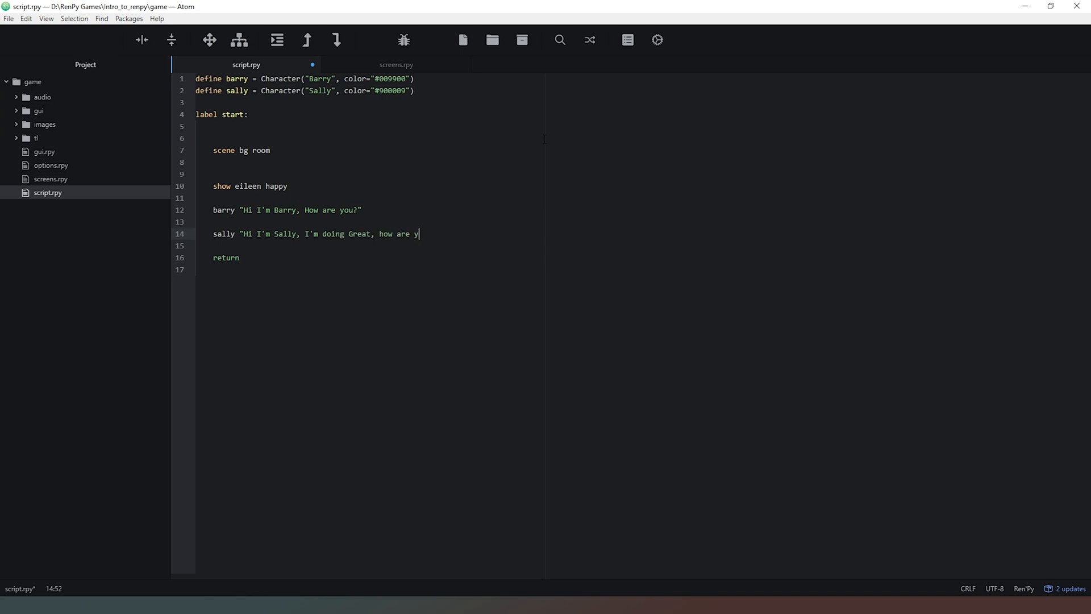
type("ou?\"")
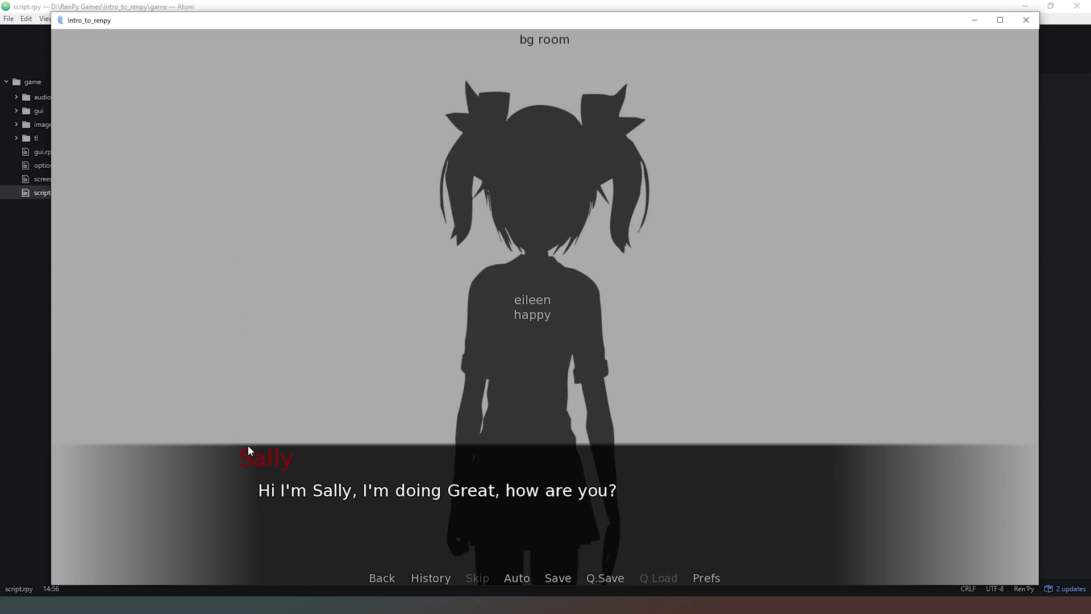
mouse_move(302, 464)
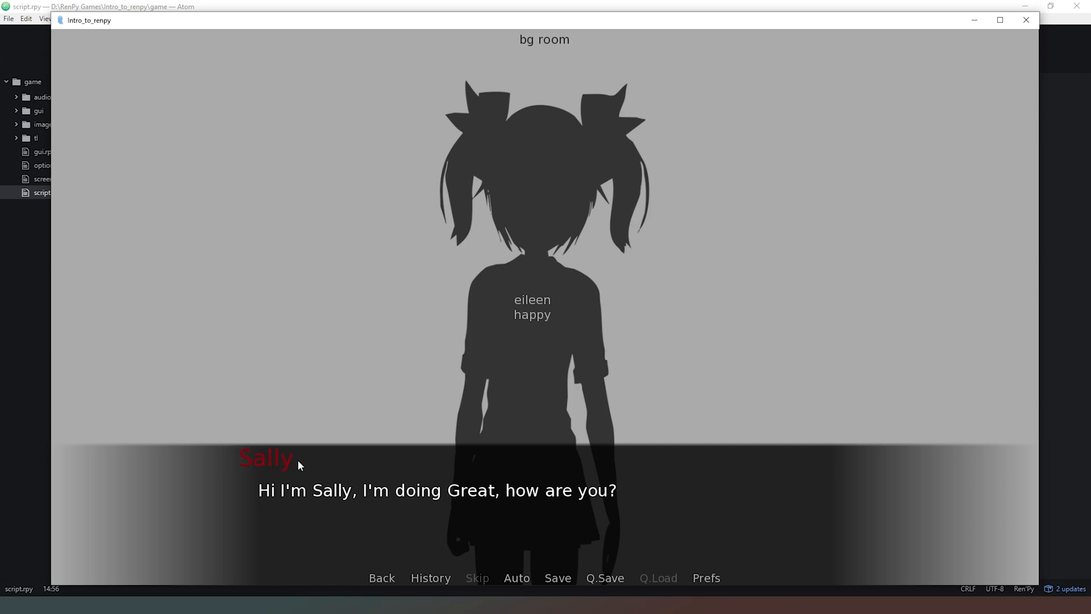
mouse_move(369, 505)
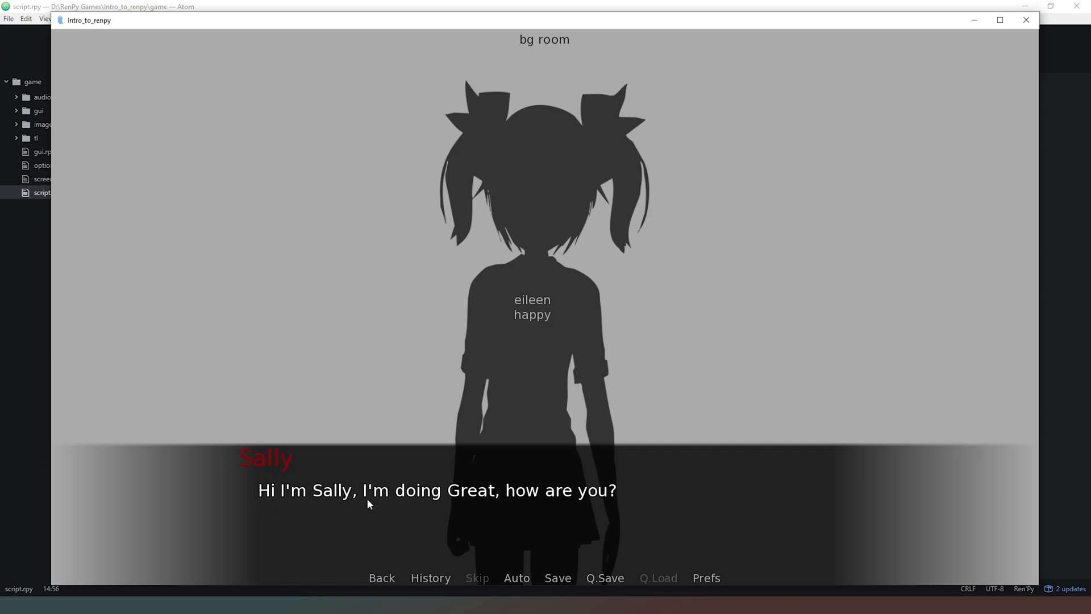
mouse_move(624, 506)
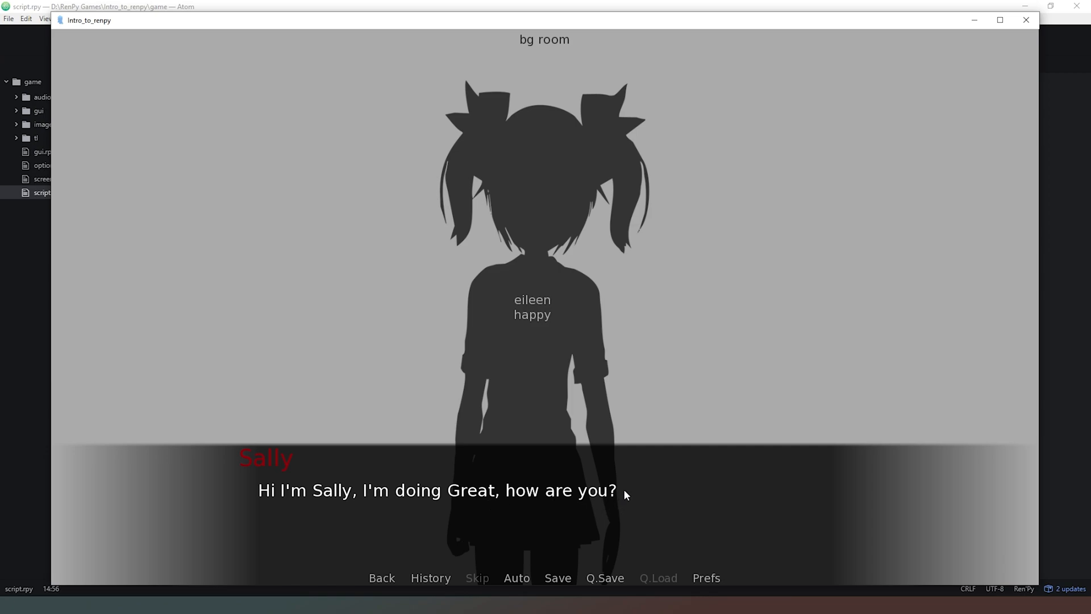
mouse_move(721, 242)
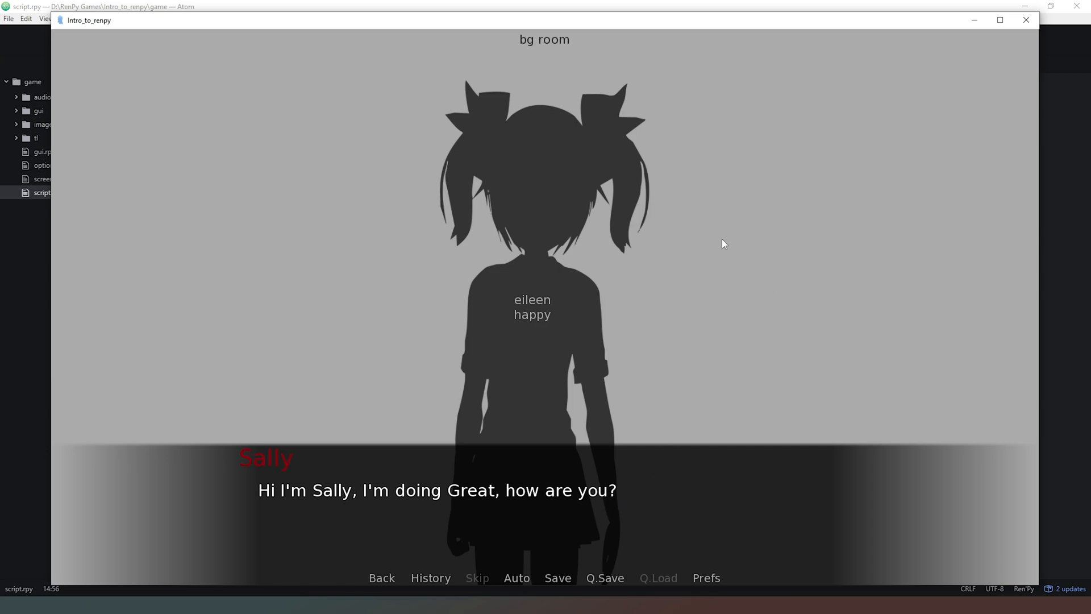
mouse_move(724, 250)
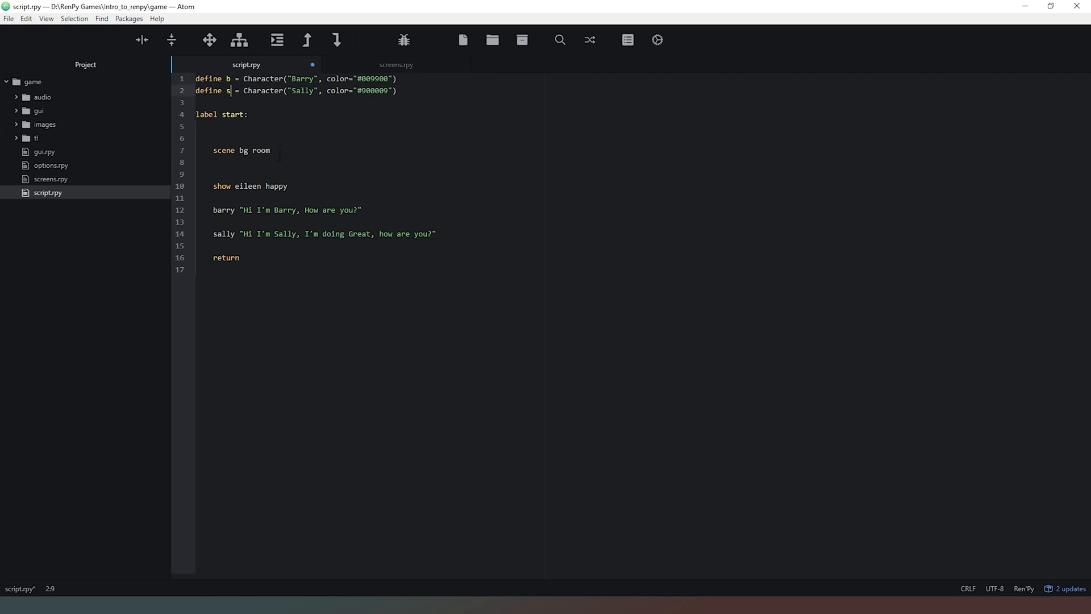
Step: Edit the character variable names in the barry and sally define lines
left_click(234, 209)
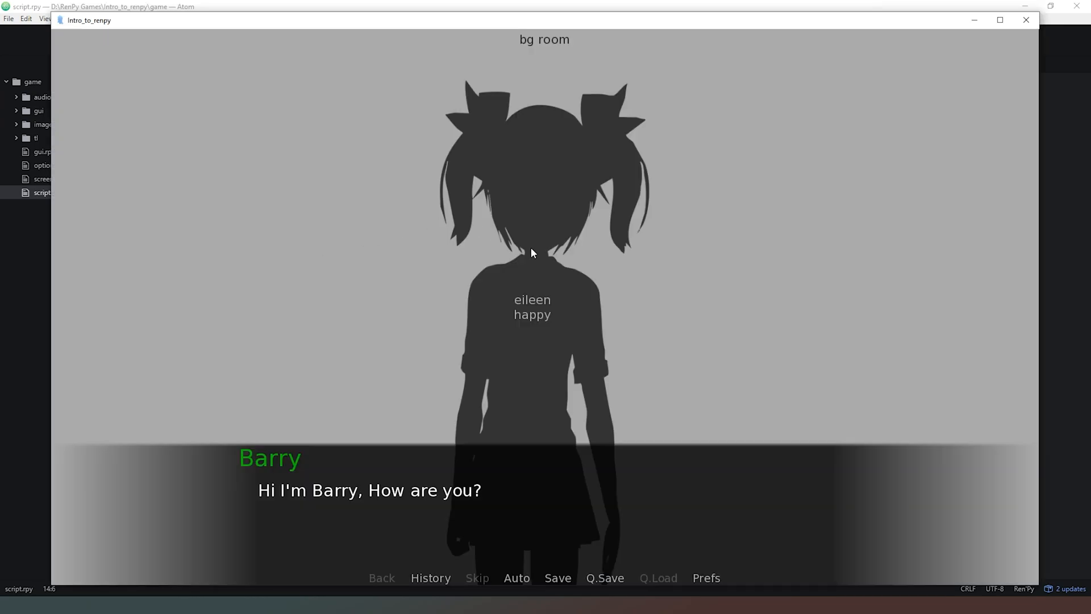
mouse_move(227, 496)
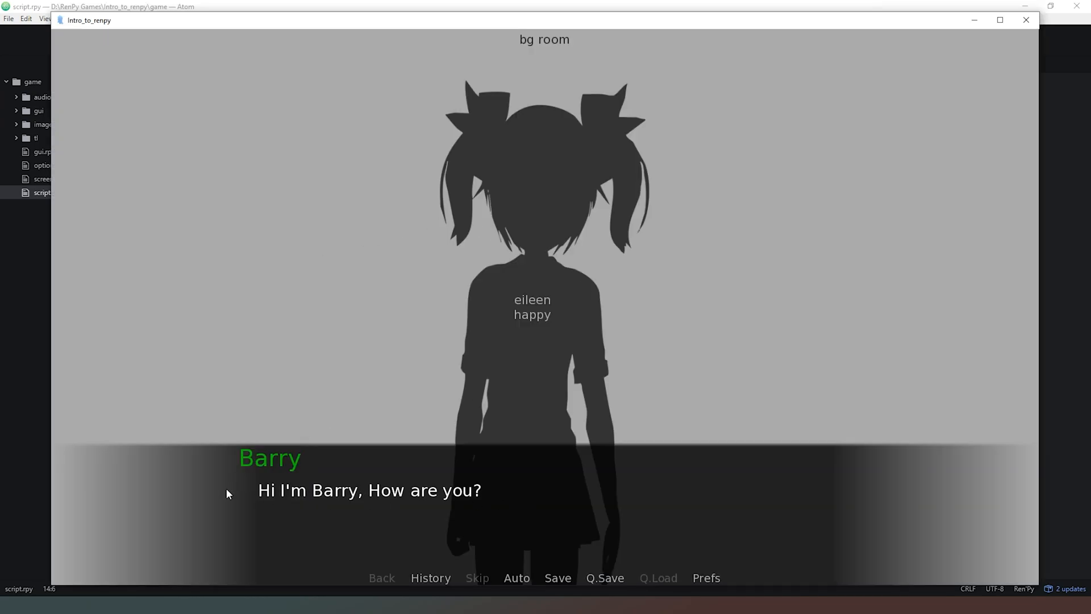
mouse_move(294, 467)
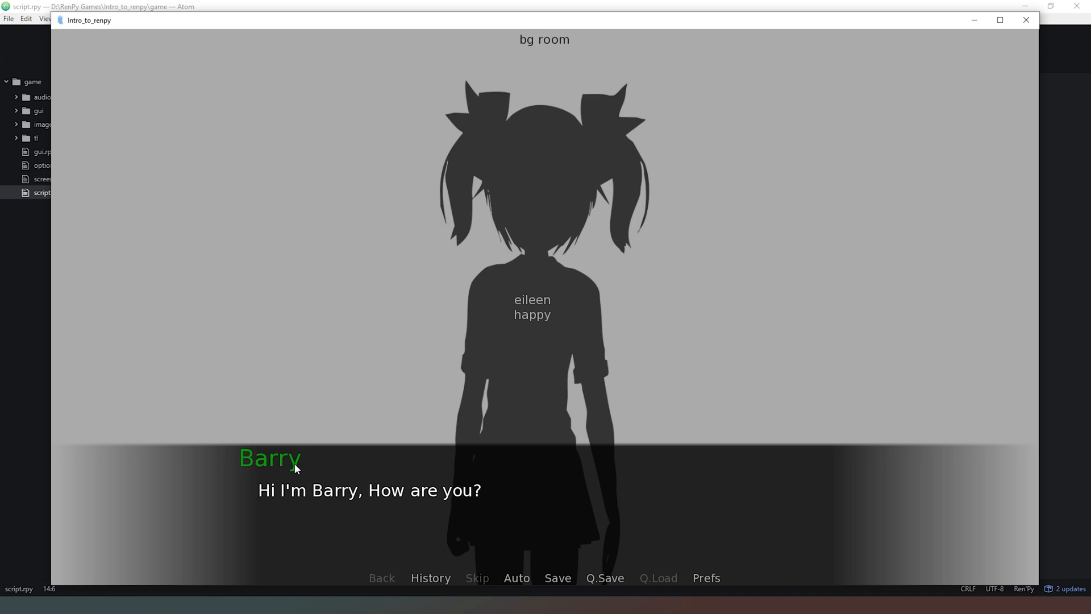
mouse_move(414, 396)
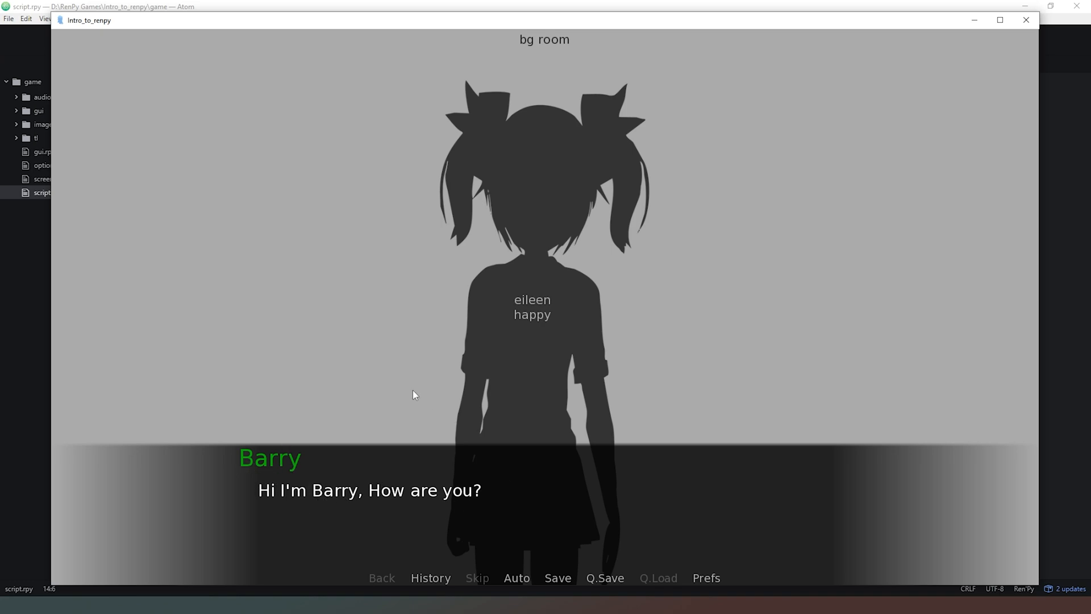
Step: Advance the running game from Barry's green-named line to Sally's red-named reply
left_click(415, 395)
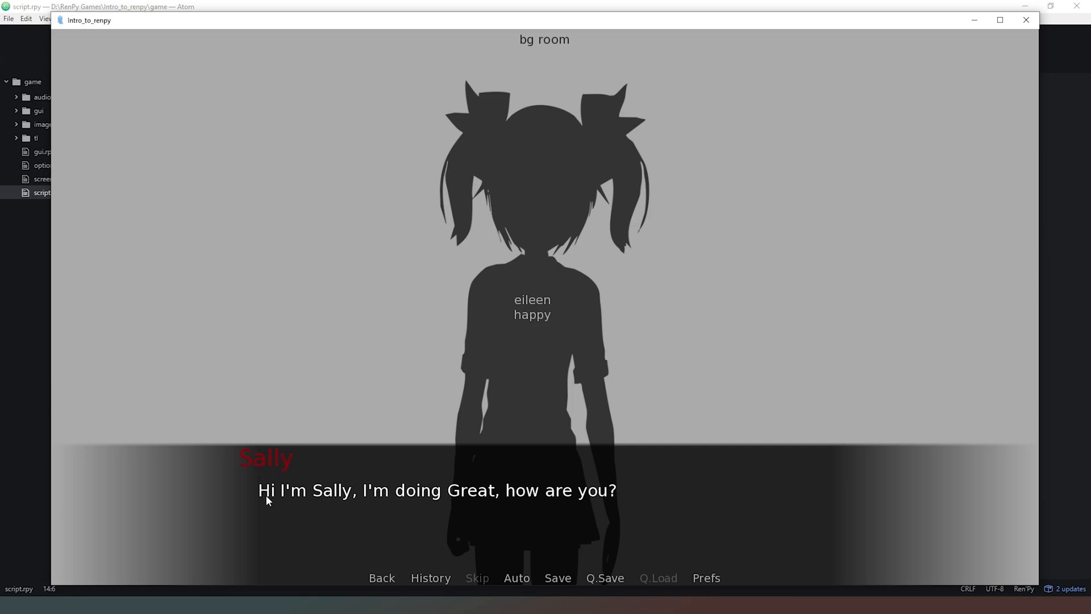
mouse_move(434, 519)
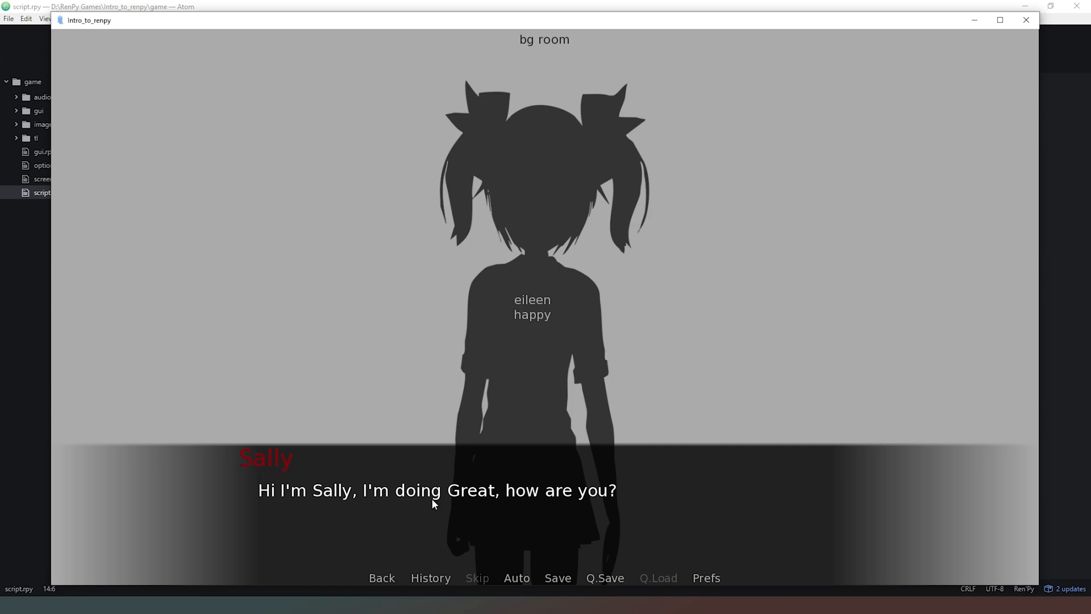